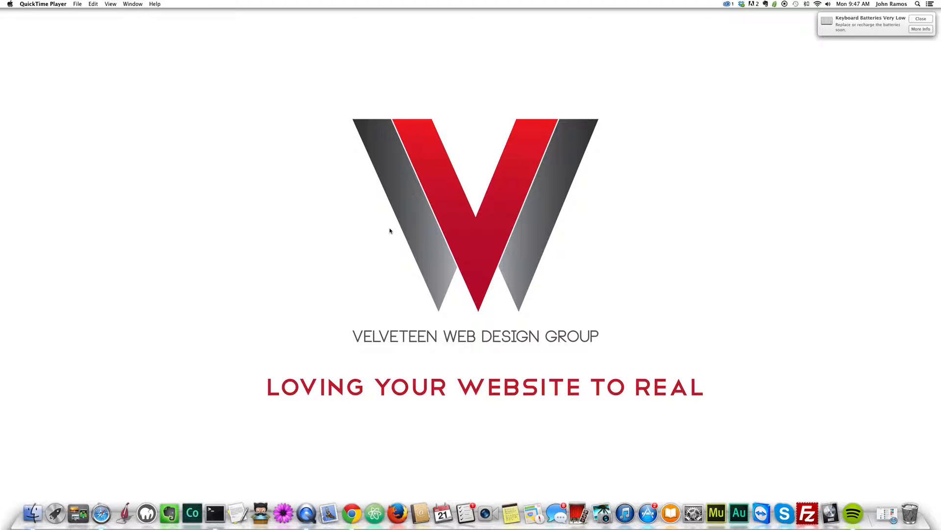
pyautogui.moveTo(884, 460)
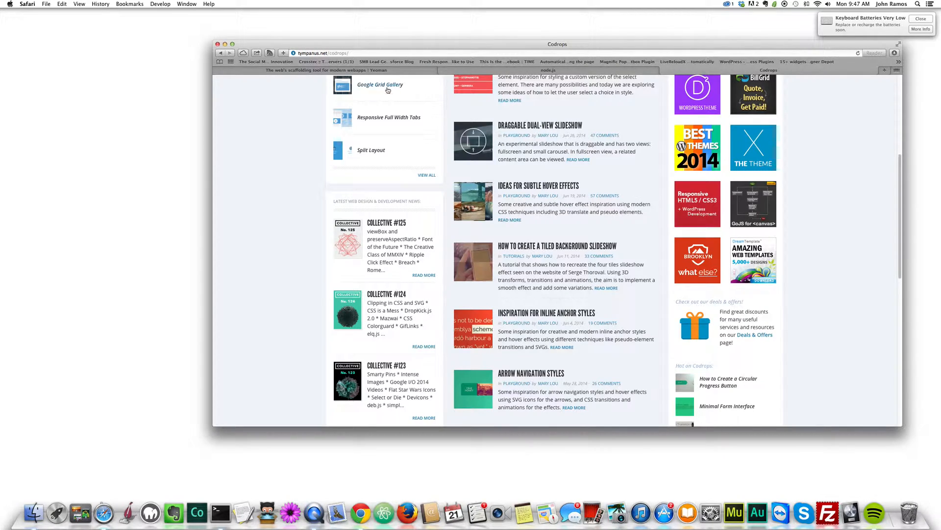
# Browse the Node.js and Yeoman tabs, then return to the Codrops tab and scroll to the slideshow article.
pyautogui.click(547, 70)
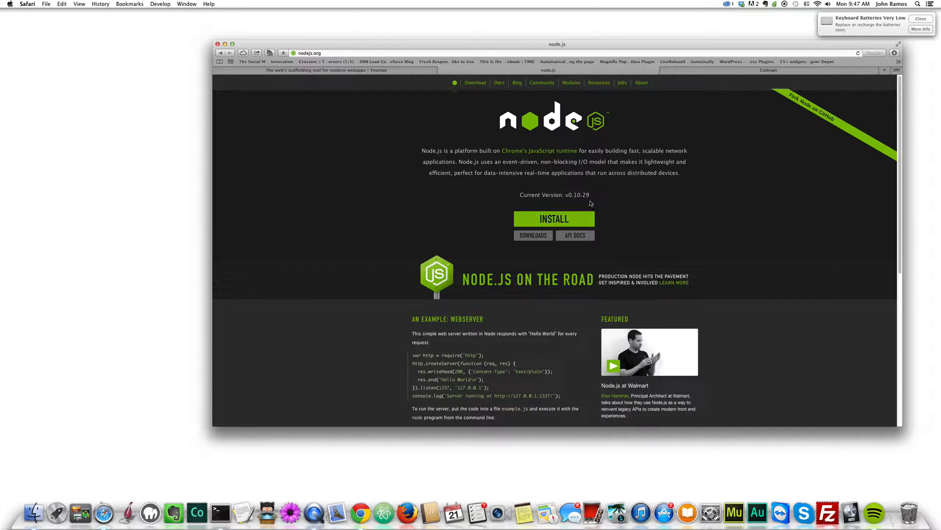
pyautogui.moveTo(563, 222)
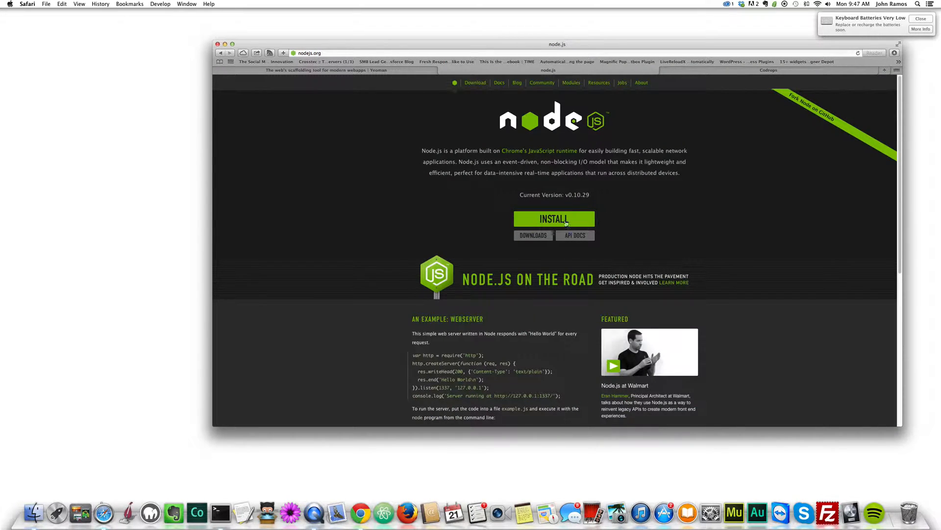
pyautogui.click(322, 70)
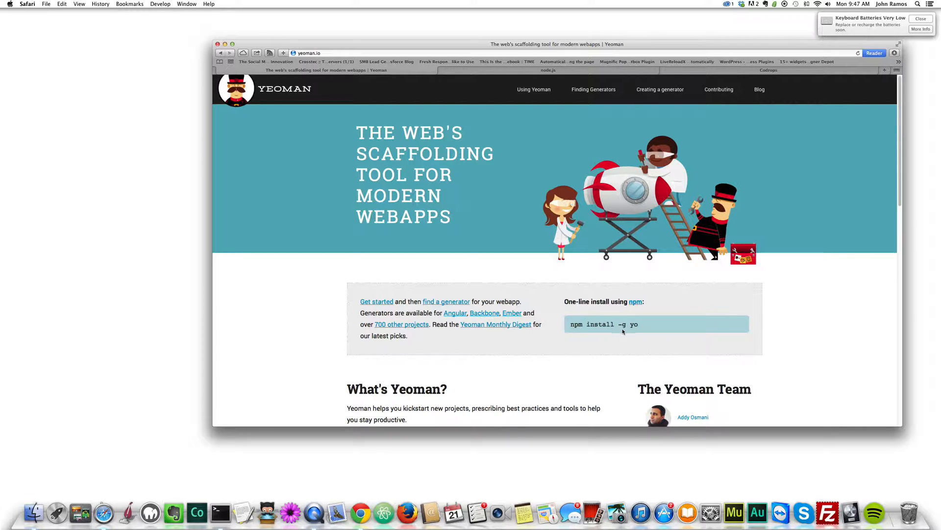
pyautogui.click(660, 89)
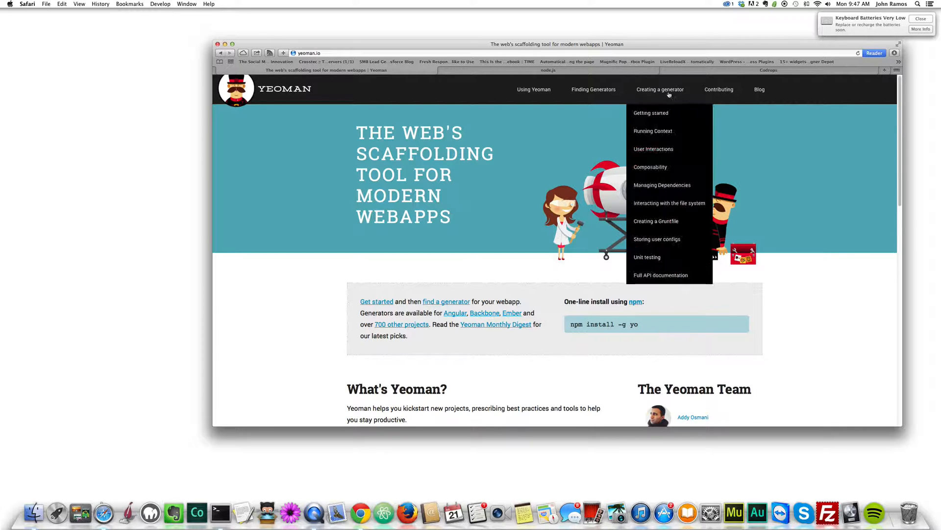
pyautogui.click(769, 70)
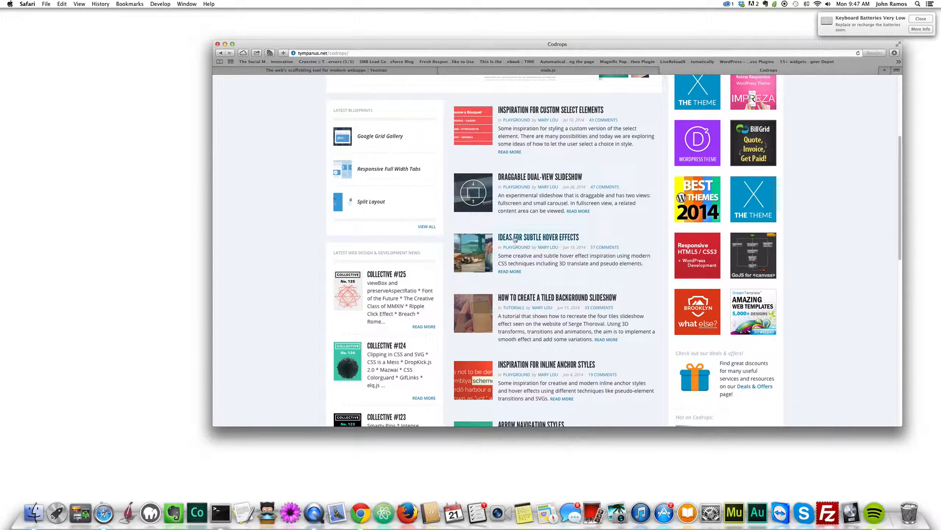
pyautogui.scroll(-3)
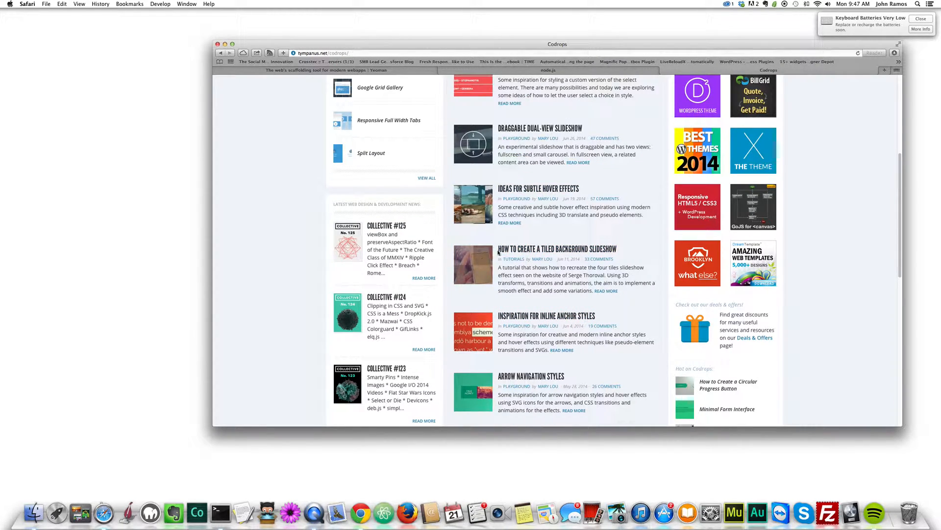
pyautogui.moveTo(631, 251)
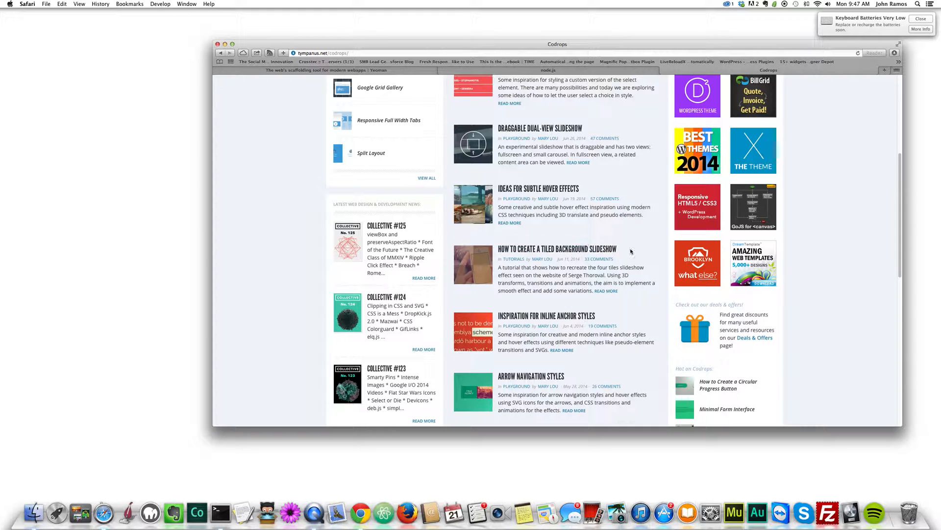
pyautogui.moveTo(575, 333)
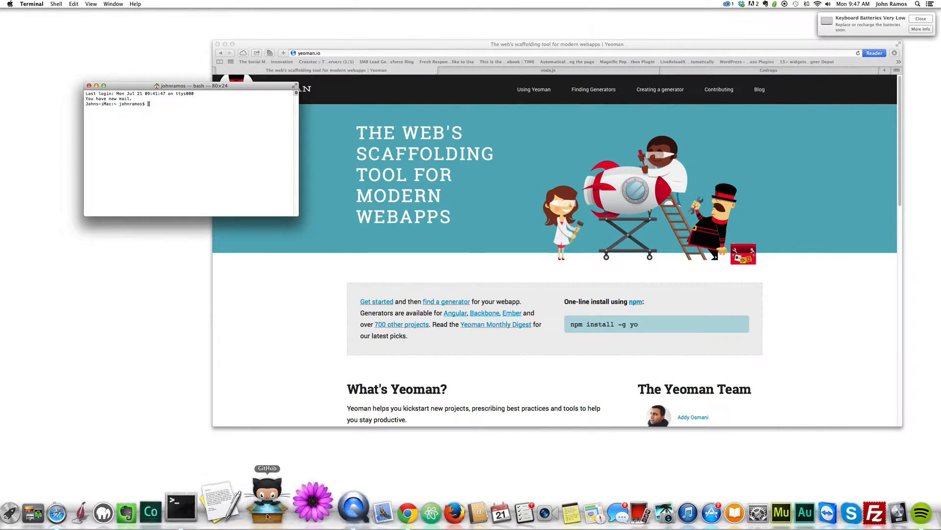
# Run yo in Terminal, then start a new session and cd into the Desktop folder.
pyautogui.write('yo')
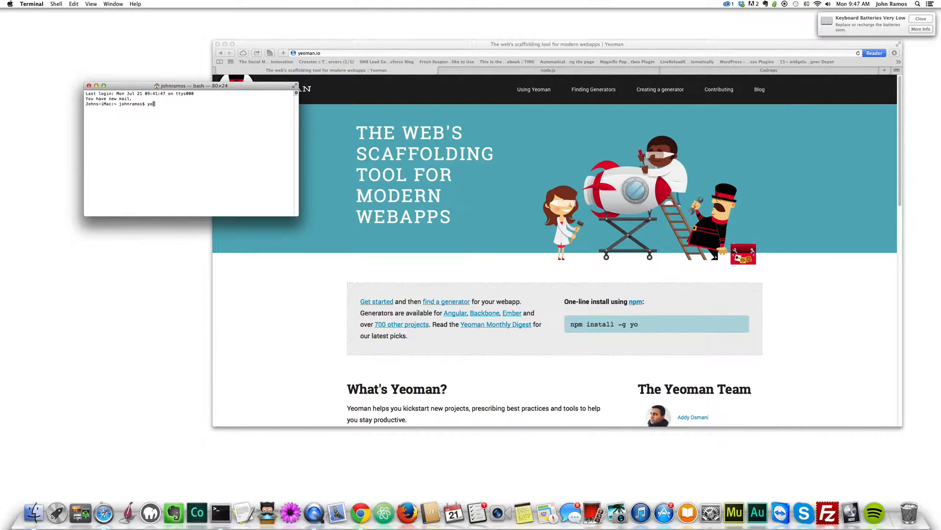
pyautogui.press('Return')
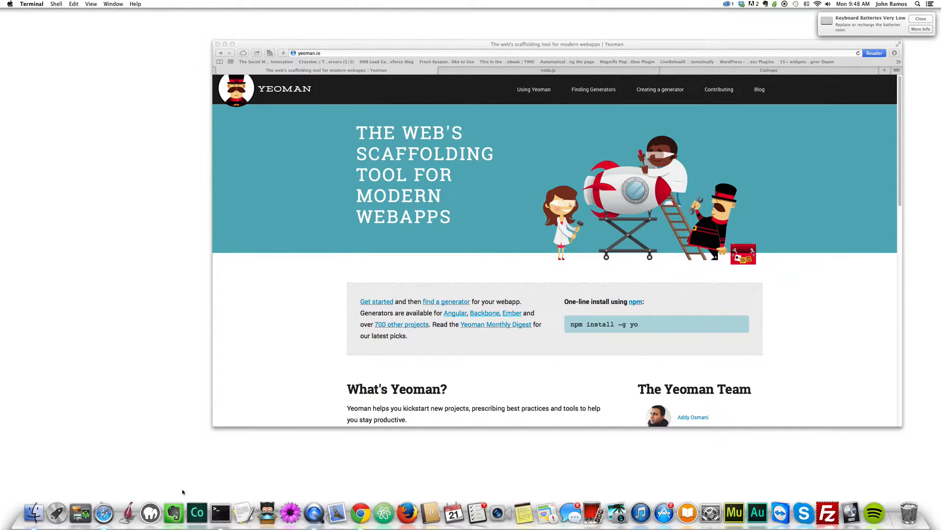
pyautogui.click(221, 512)
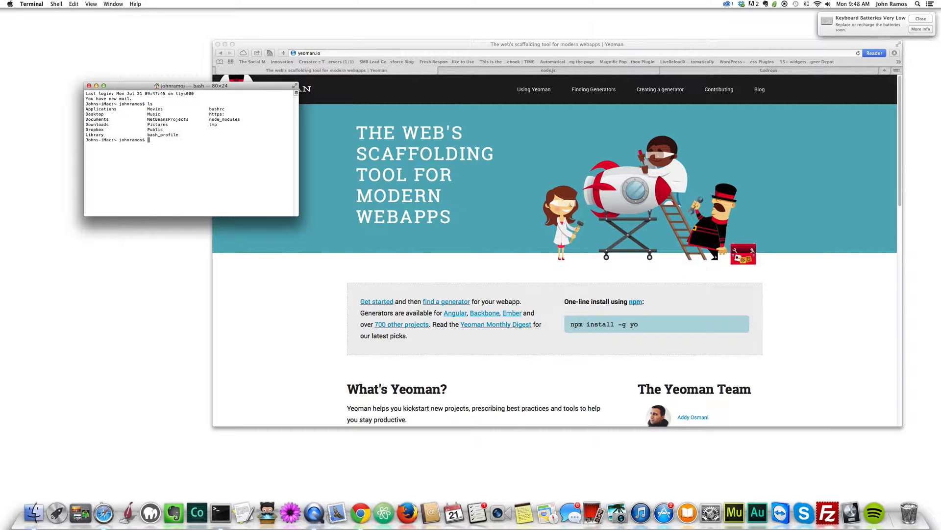
pyautogui.write('cd Des')
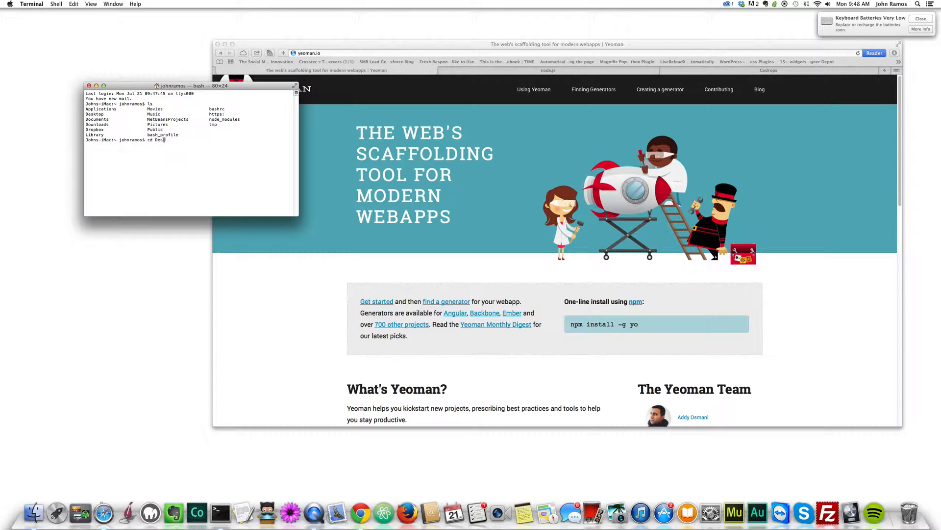
pyautogui.press('Return')
pyautogui.write('yo')
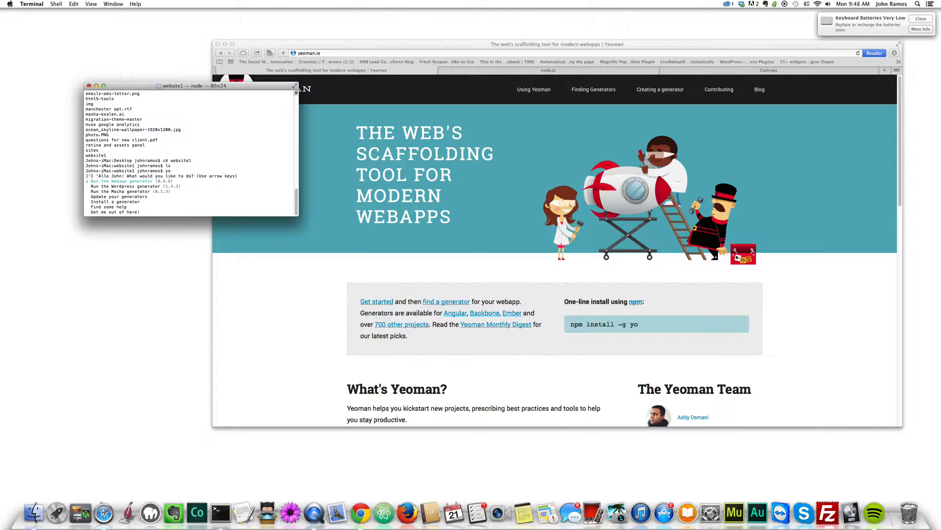
# Show website1 in Finder and confirm the Webapp generator so it scaffolds the project files.
pyautogui.click(35, 512)
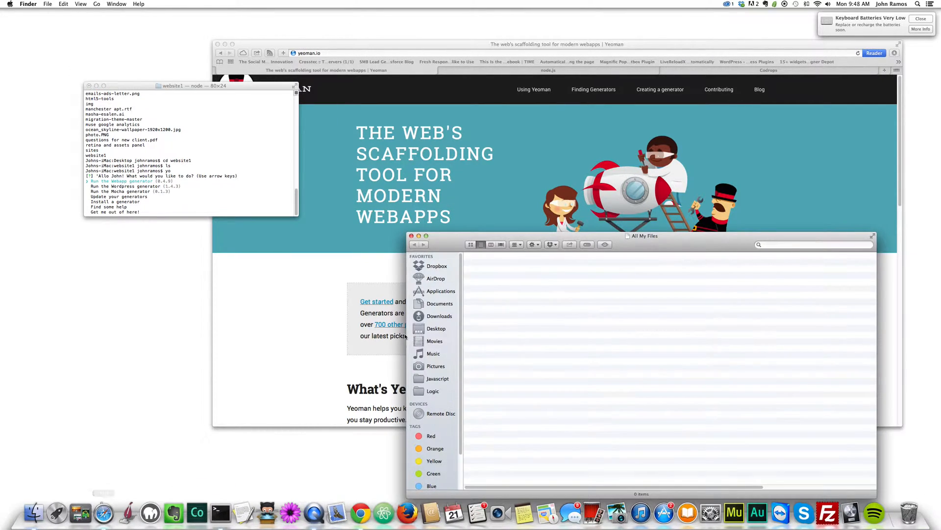
pyautogui.click(436, 329)
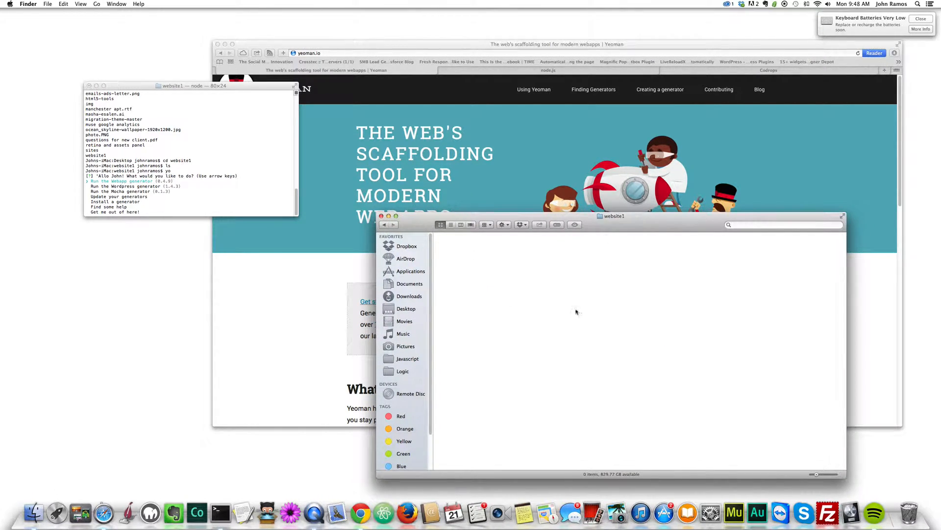
pyautogui.moveTo(108, 181)
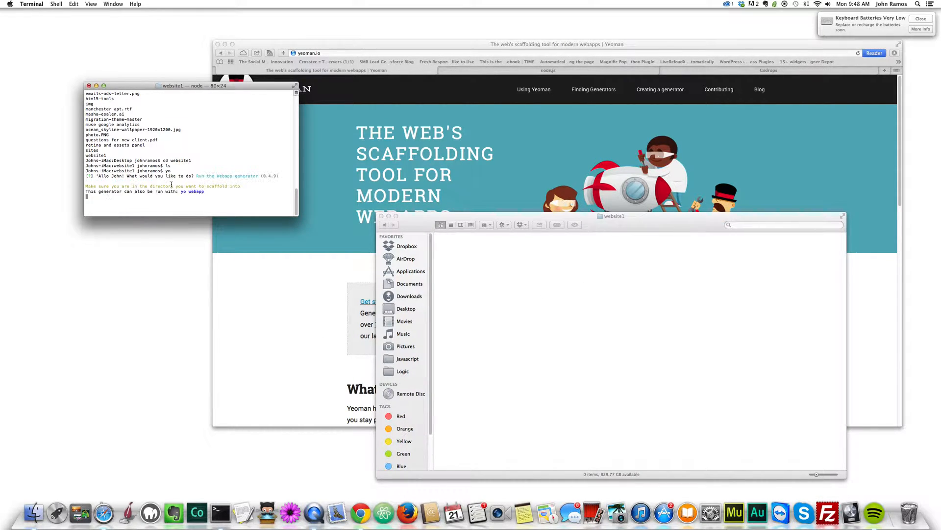
pyautogui.press('return')
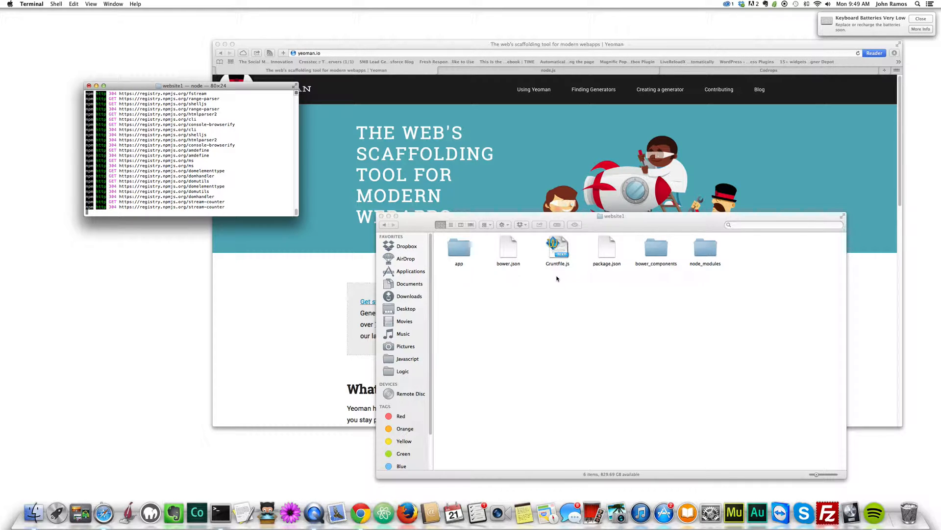
pyautogui.moveTo(239, 190)
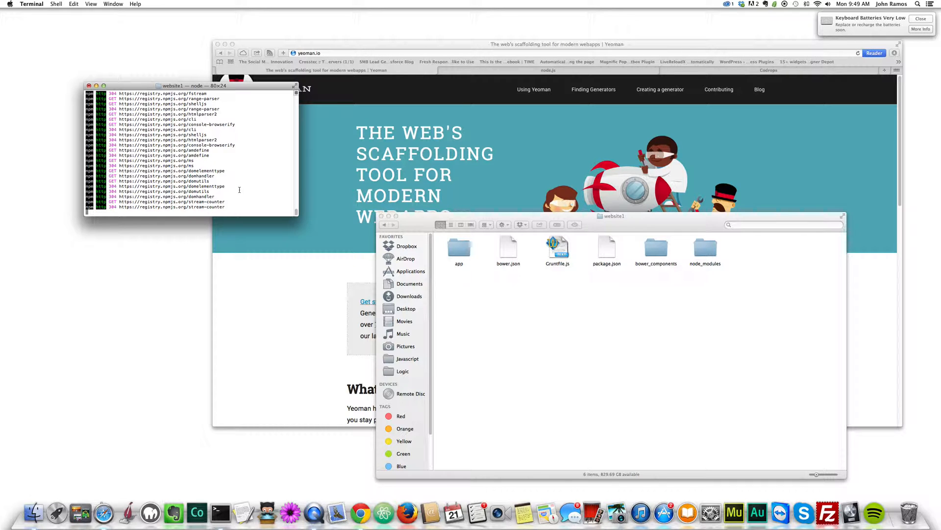
pyautogui.moveTo(265, 194)
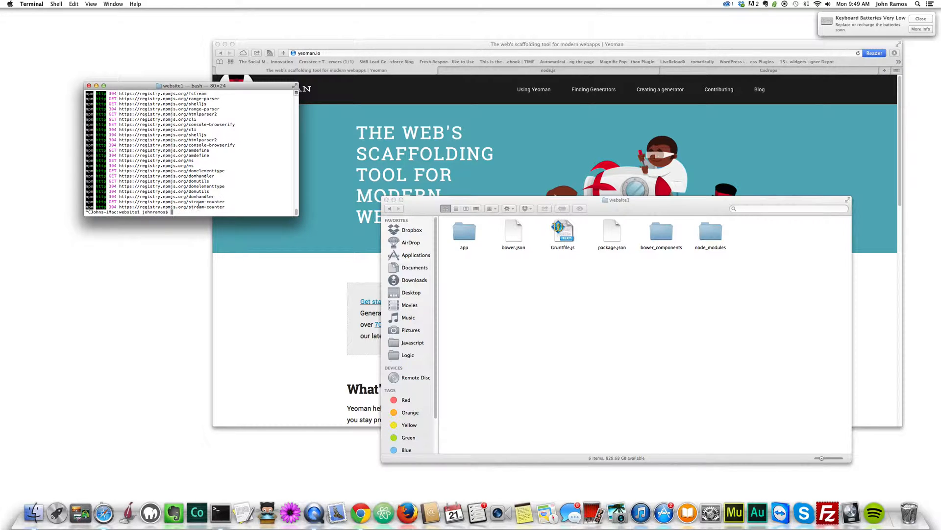
# Enter the generated app folder and look over its items — images, index.html and the rest.
pyautogui.click(464, 231)
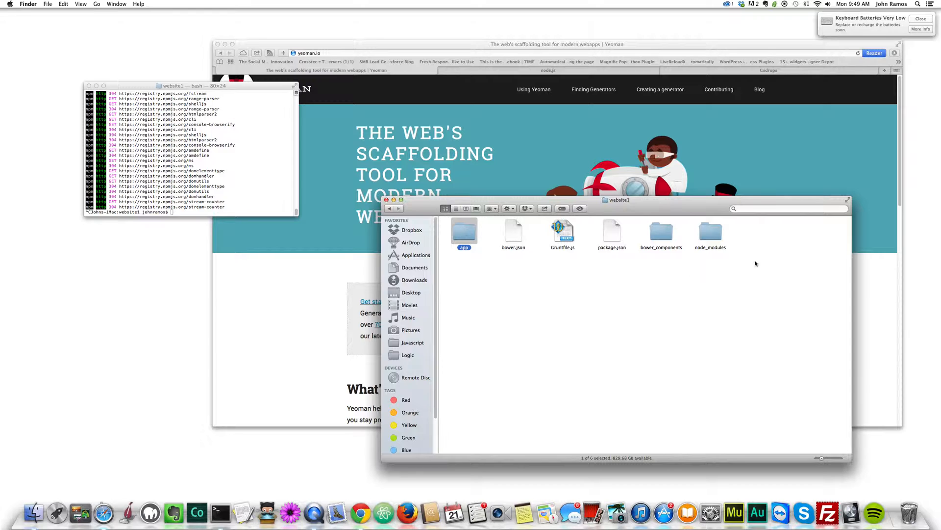
pyautogui.doubleClick(464, 232)
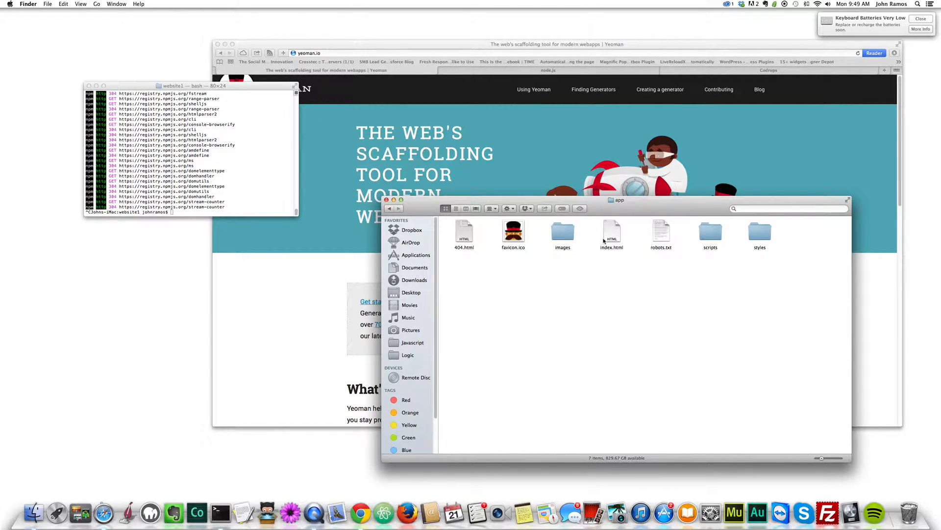
pyautogui.click(562, 231)
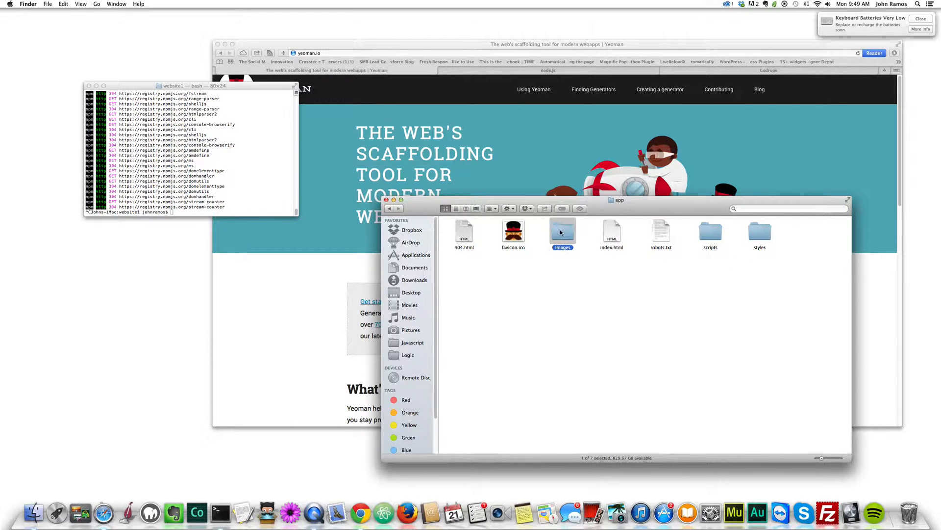
pyautogui.click(612, 233)
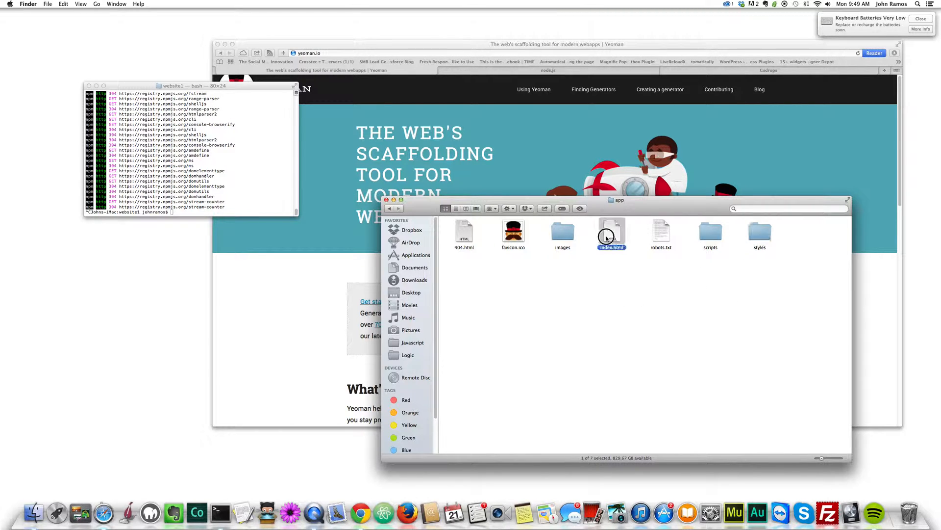
pyautogui.press('cmd+a')
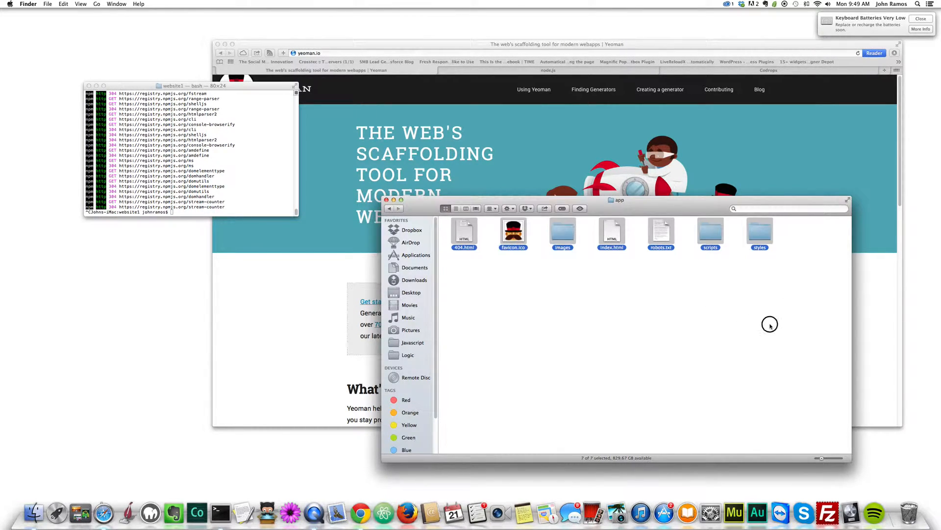
pyautogui.click(515, 273)
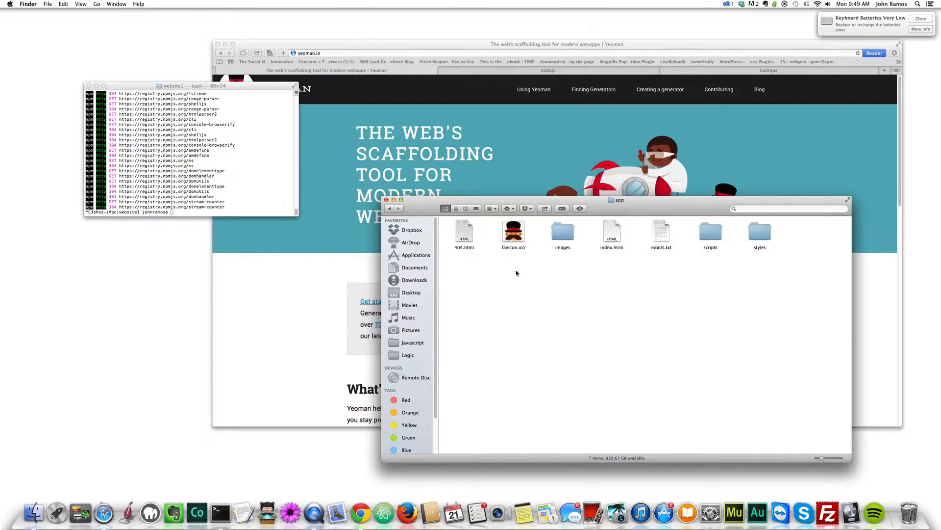
pyautogui.moveTo(558, 273)
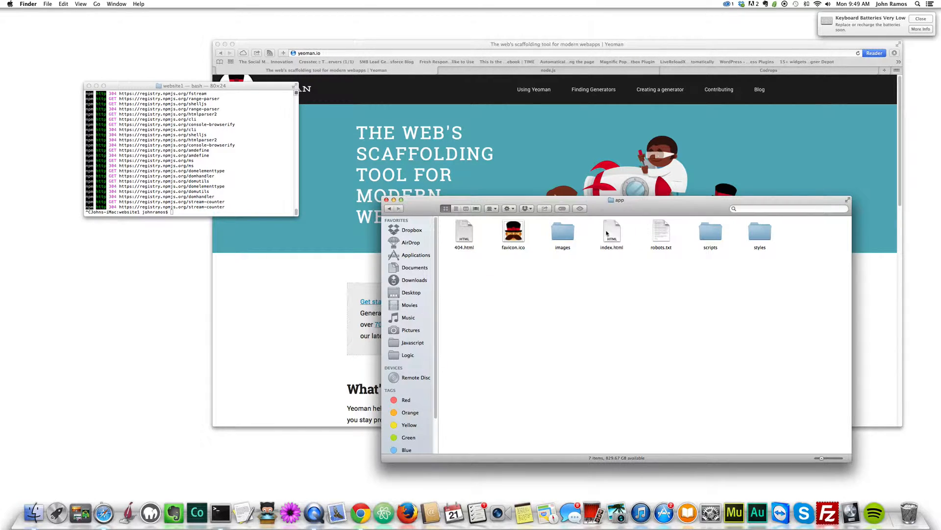
pyautogui.doubleClick(612, 233)
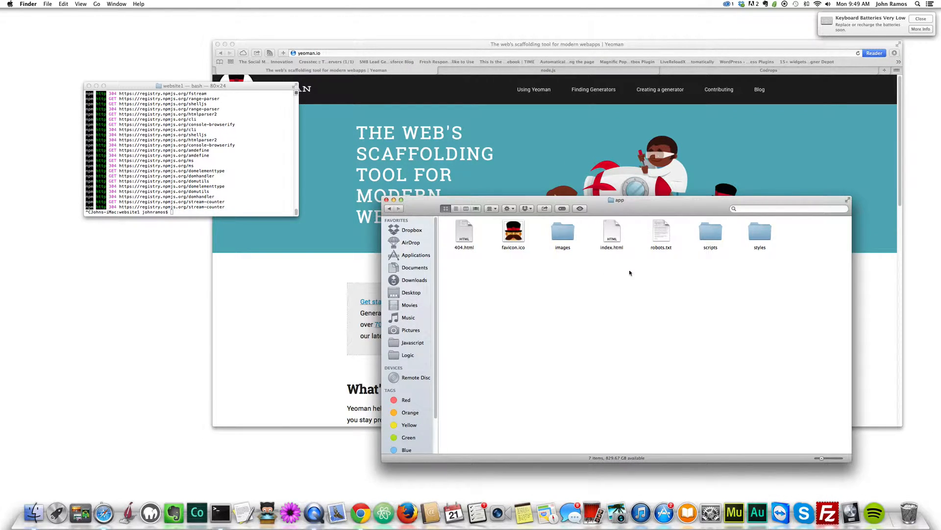
pyautogui.moveTo(740, 281)
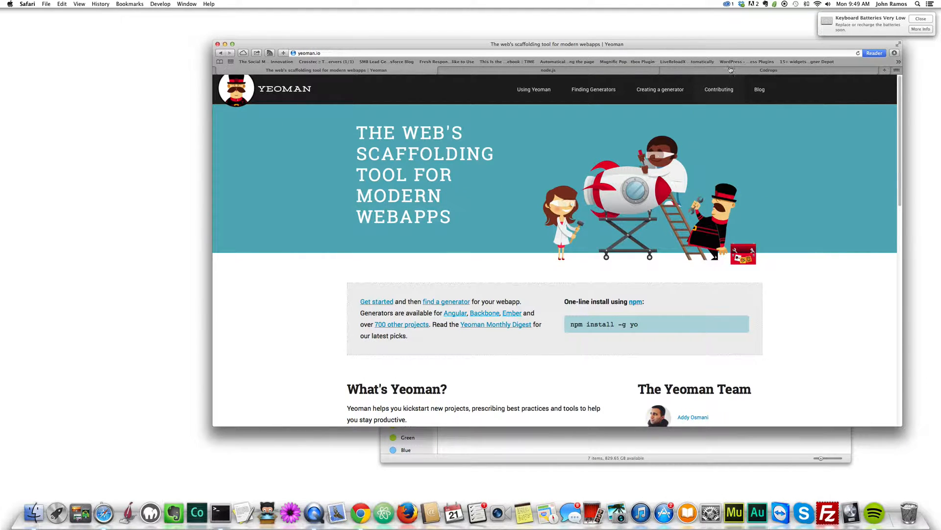
# Open the Codrops Tiled Background Slideshow article and scroll through it.
pyautogui.click(769, 70)
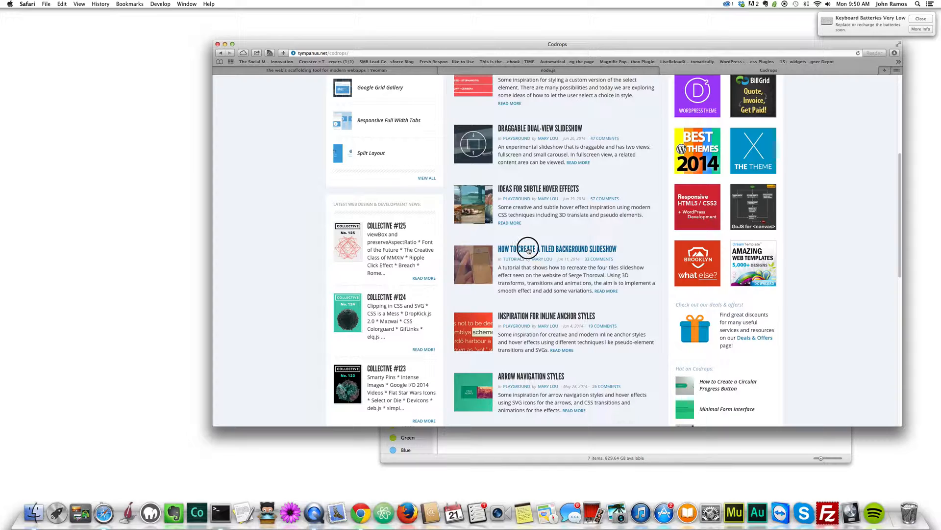
pyautogui.click(557, 248)
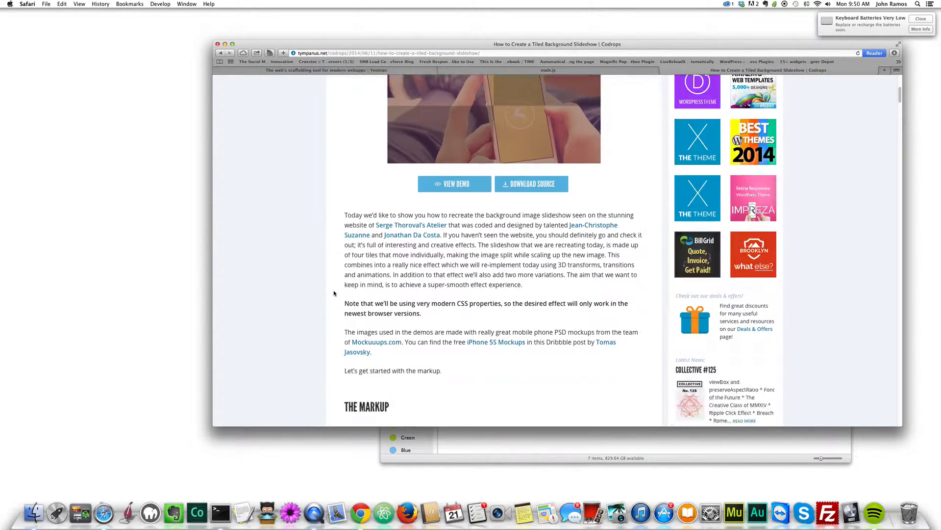
pyautogui.scroll(-3)
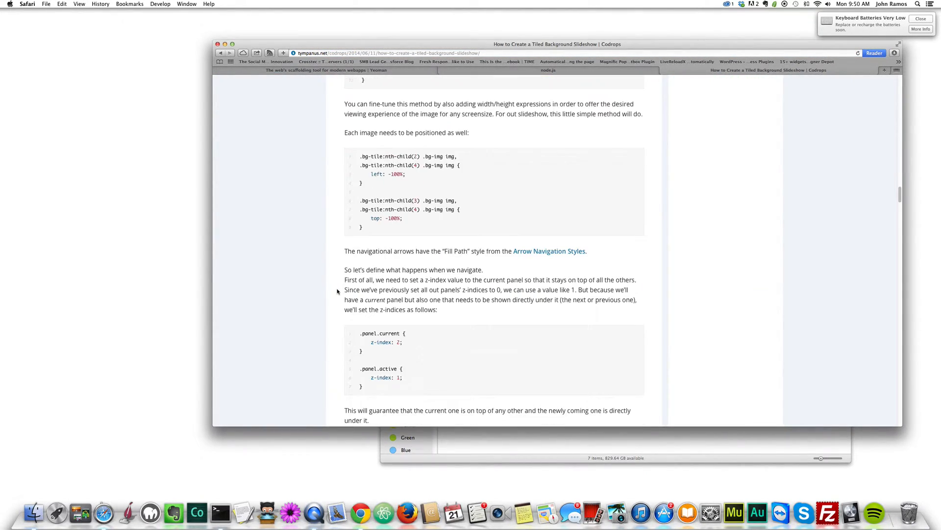
pyautogui.scroll(-3)
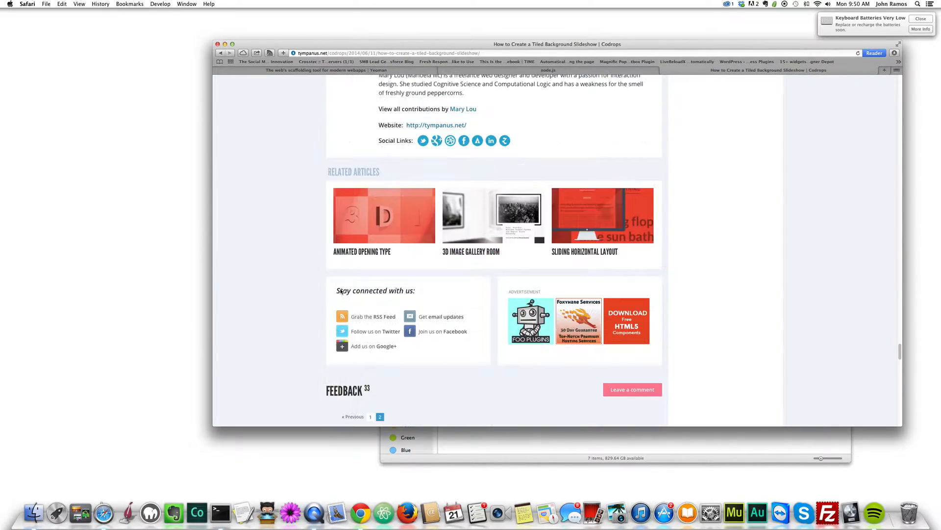
pyautogui.scroll(3)
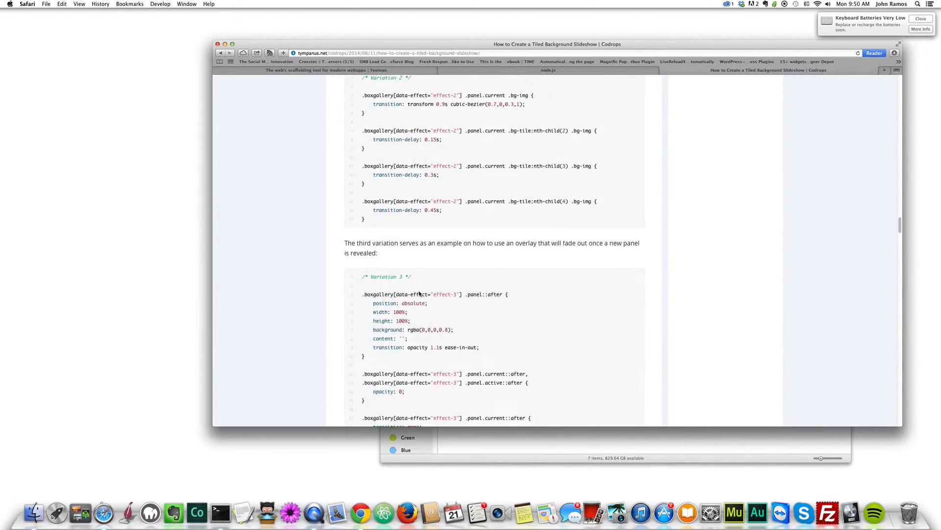
pyautogui.scroll(3)
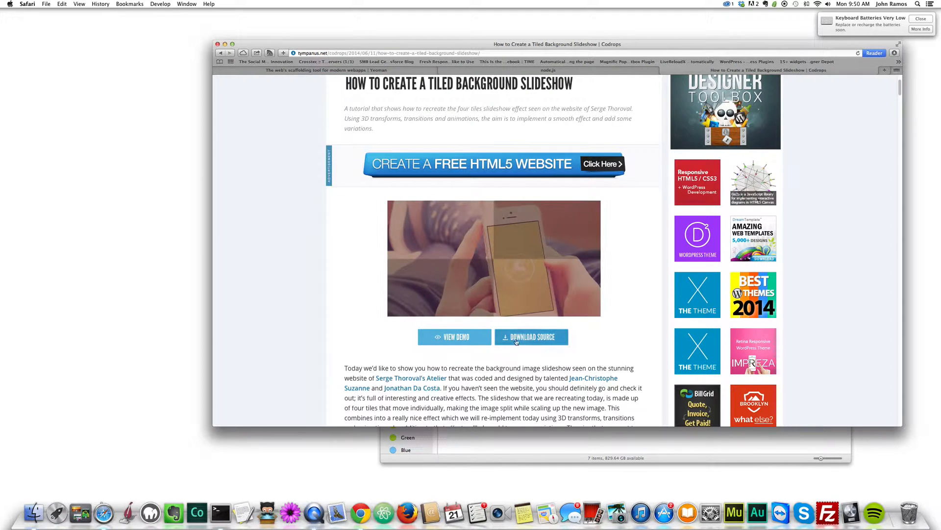
# Launch the Four Boxes Slideshow demo, step it forward, then go back to the article.
pyautogui.click(454, 336)
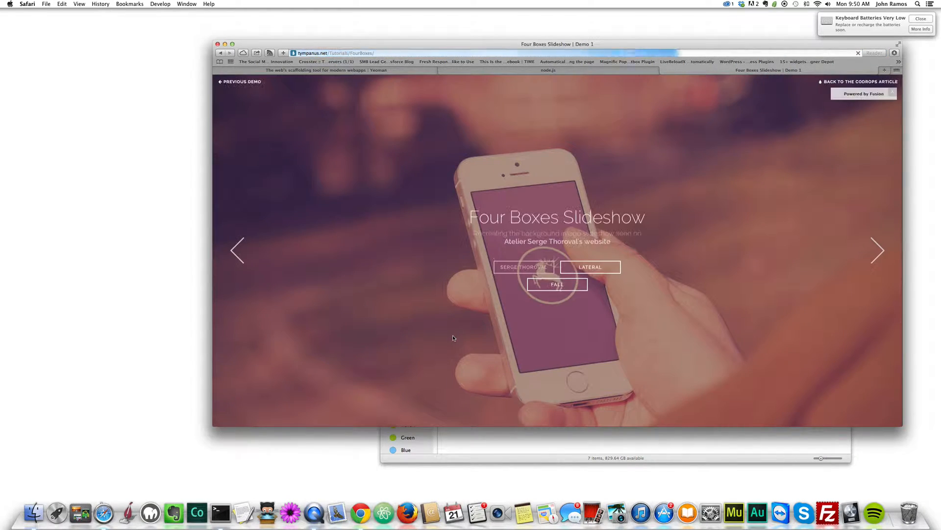
pyautogui.click(877, 250)
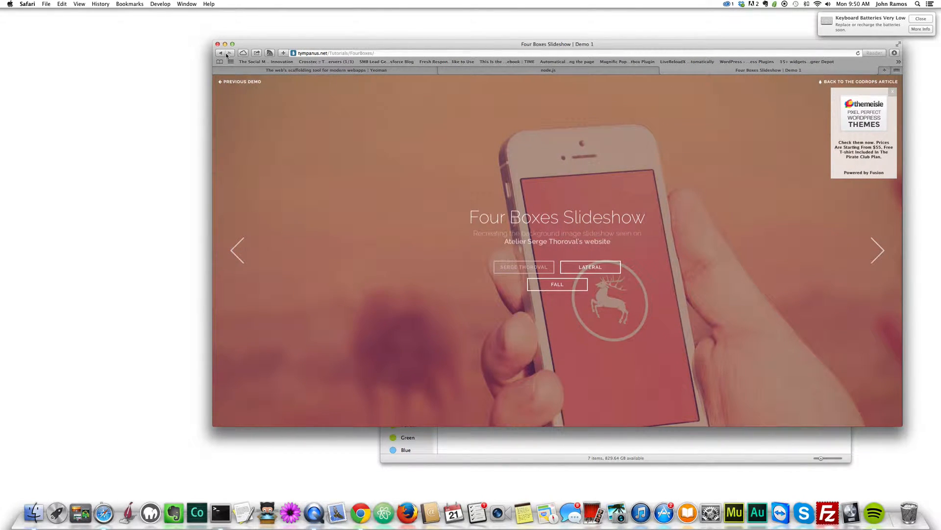
pyautogui.click(860, 81)
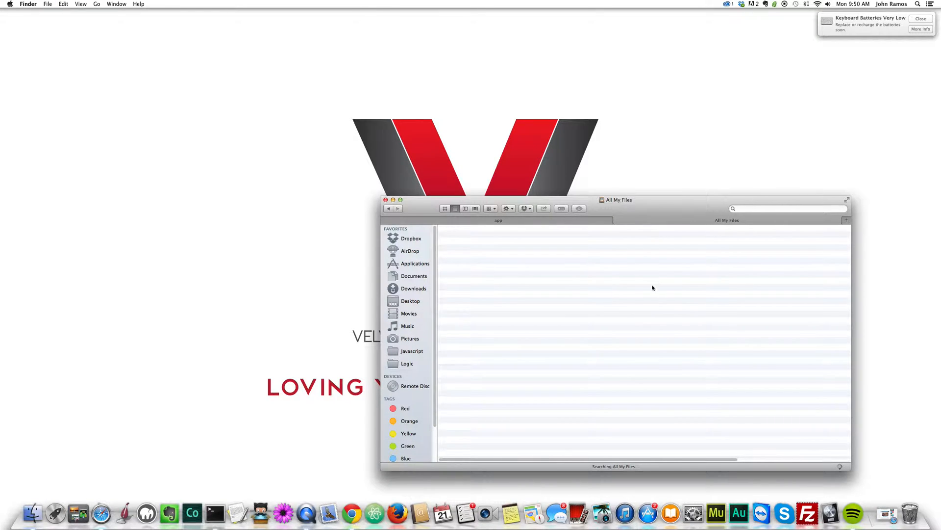
# From Downloads, move the FourBoxes folder into the app folder and look inside it.
pyautogui.click(413, 289)
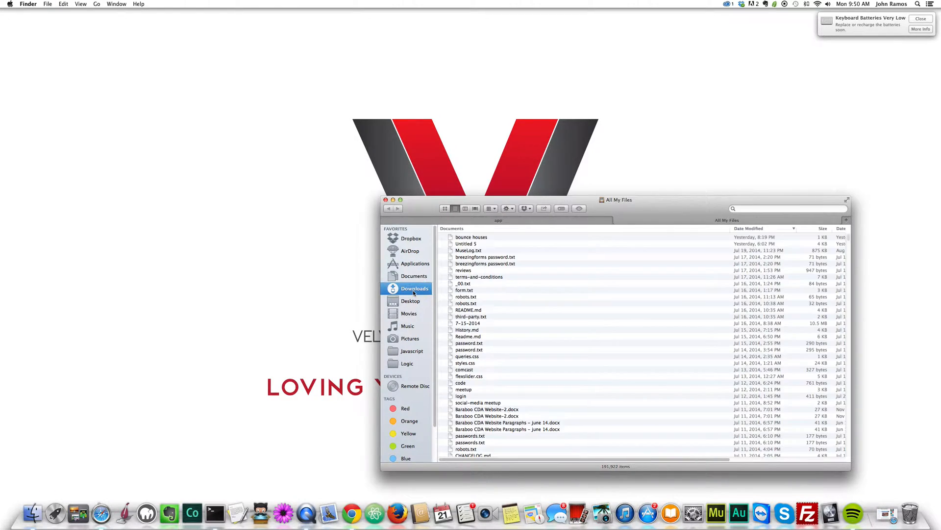
pyautogui.click(414, 288)
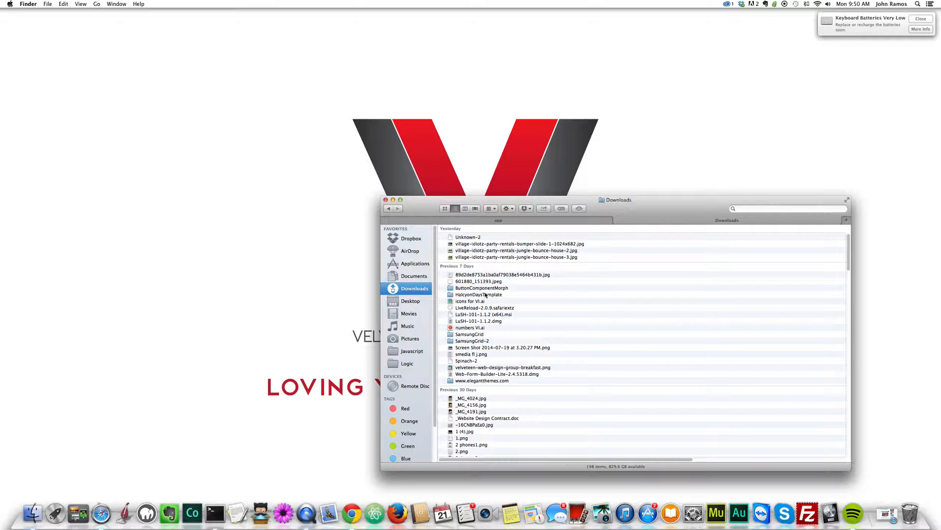
pyautogui.scroll(-3)
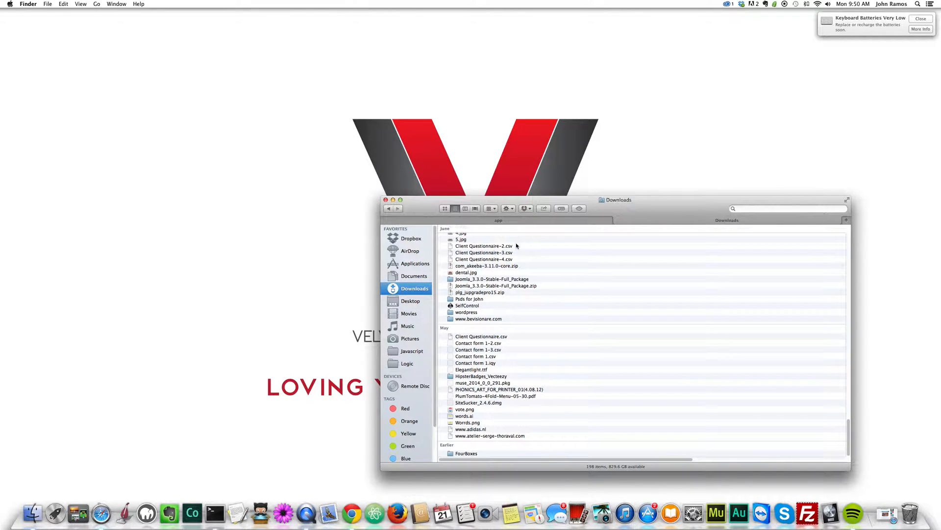
pyautogui.click(467, 453)
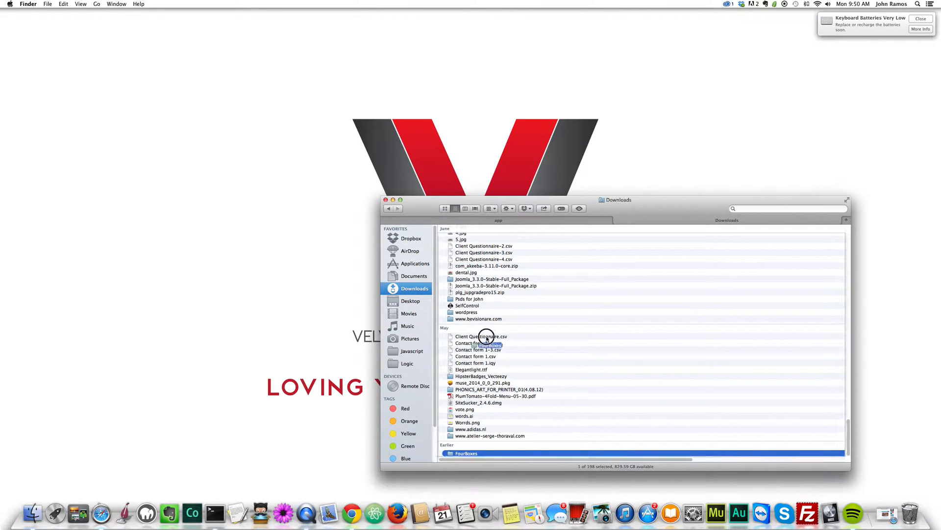
pyautogui.doubleClick(467, 453)
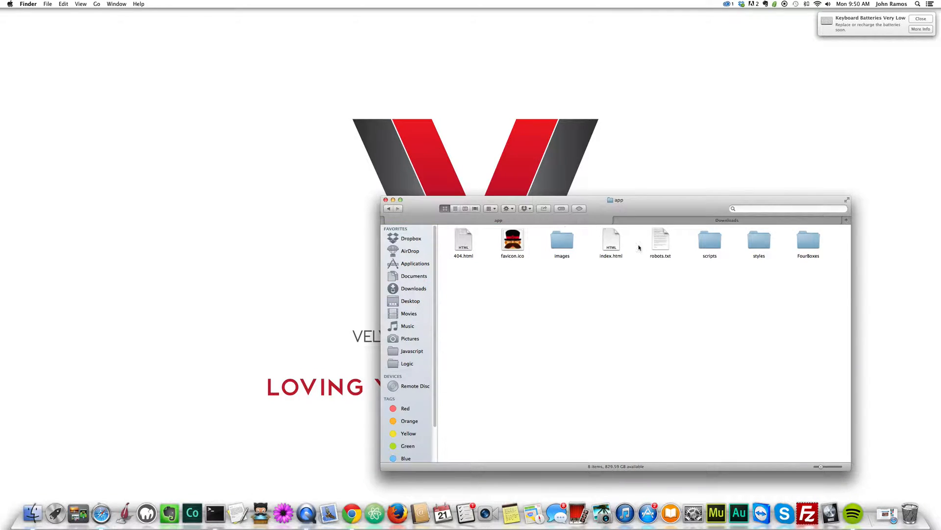
pyautogui.doubleClick(808, 240)
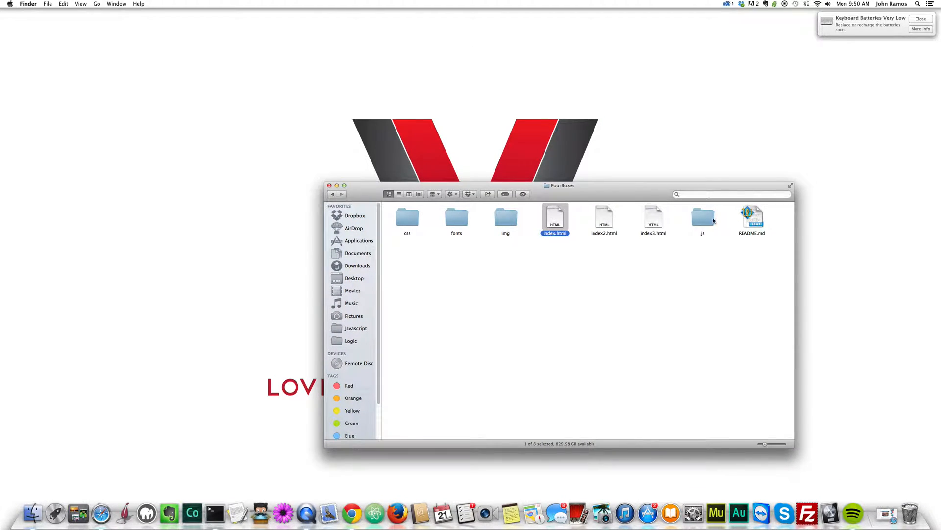
pyautogui.moveTo(414, 239)
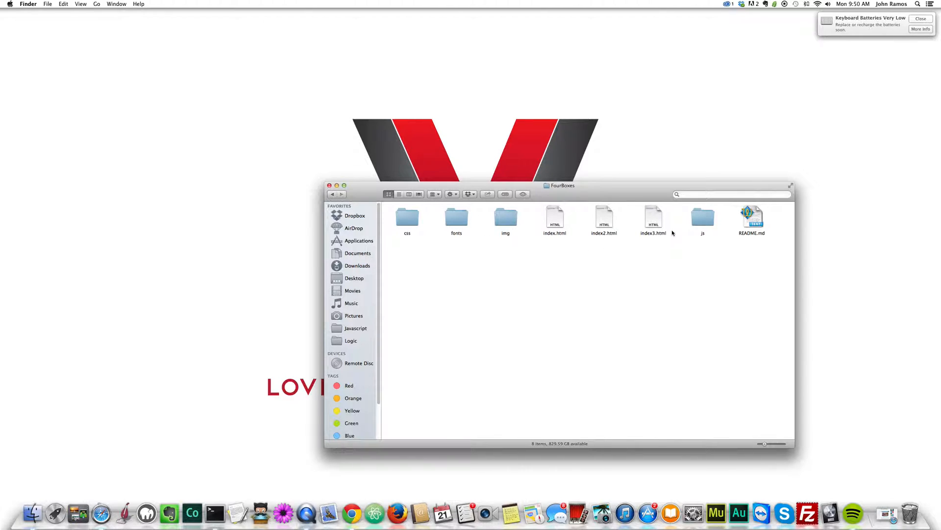
pyautogui.moveTo(495, 215)
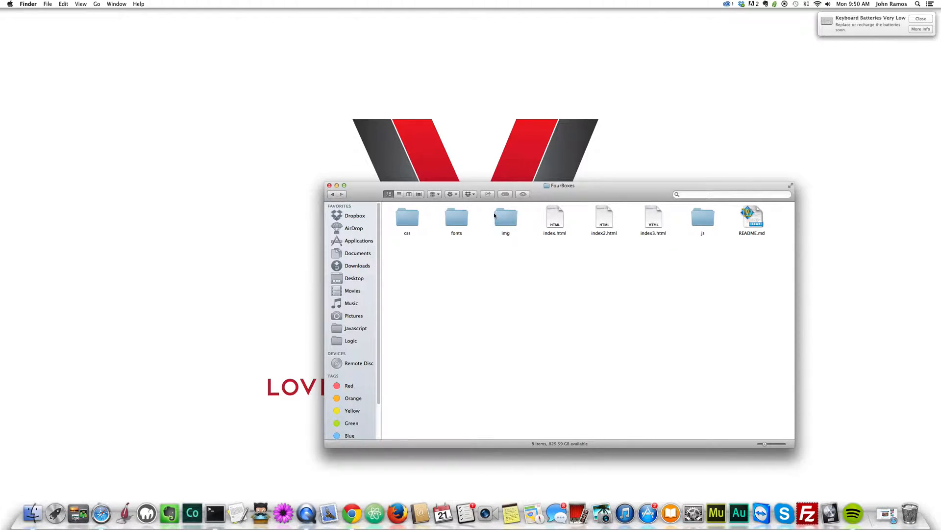
pyautogui.click(332, 193)
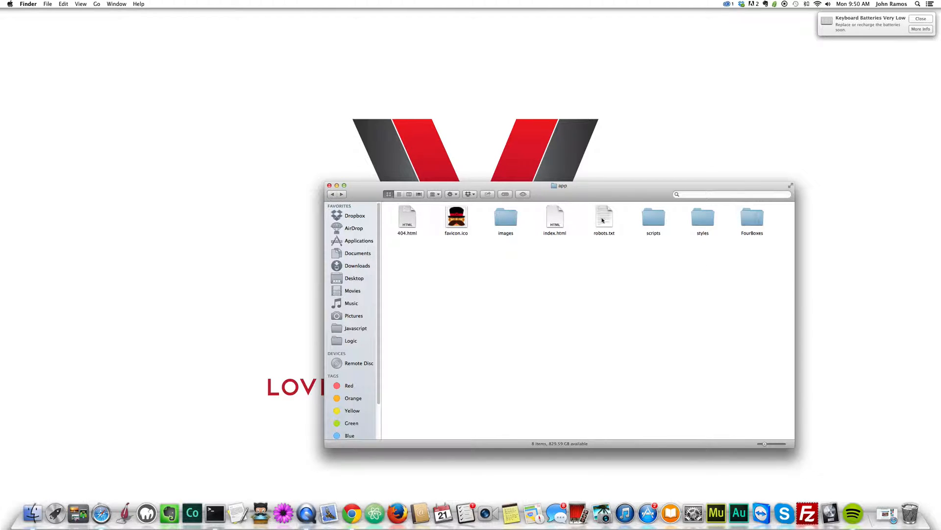
pyautogui.moveTo(750, 218)
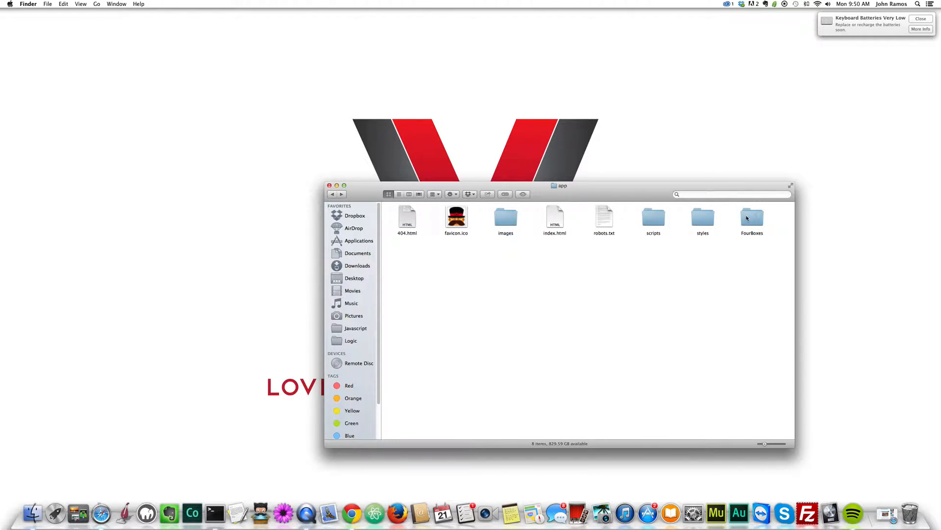
pyautogui.click(752, 218)
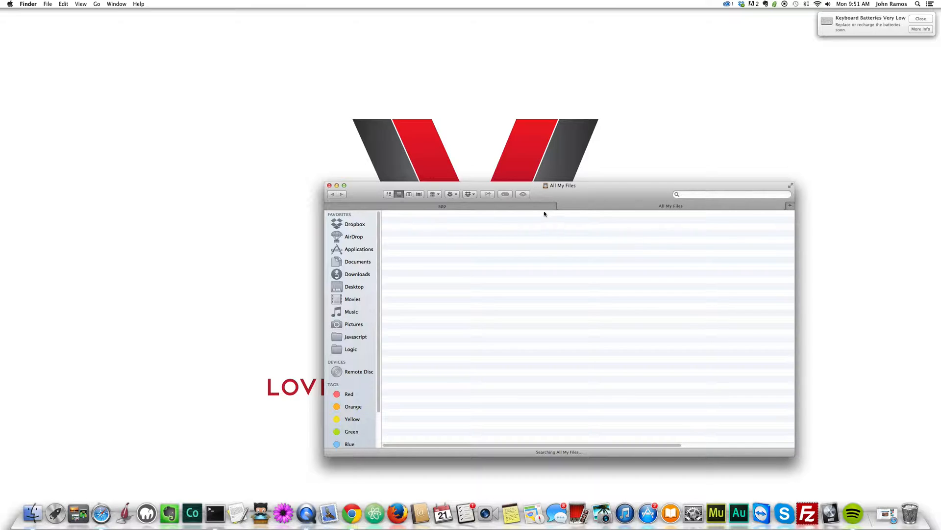
# Navigate Desktop > website1 in icon view, then into app and its FourBoxes folder.
pyautogui.click(442, 205)
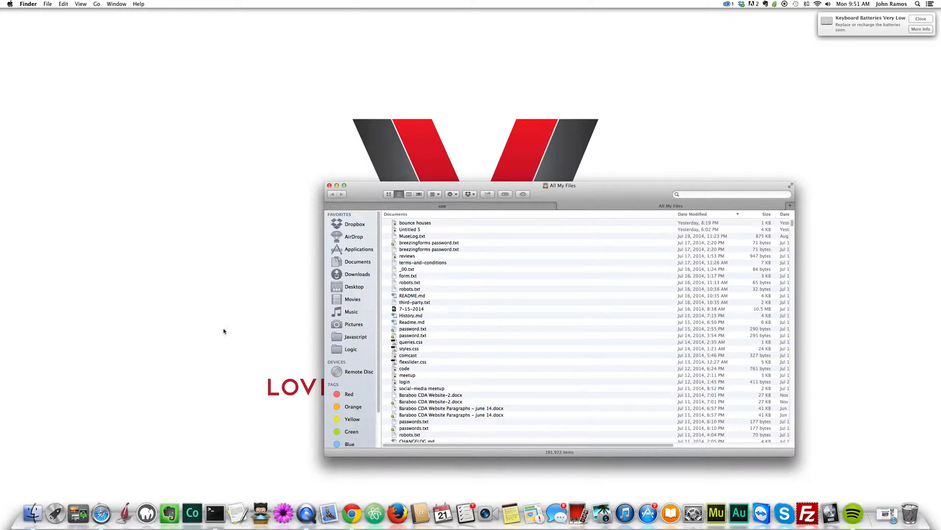
pyautogui.click(355, 285)
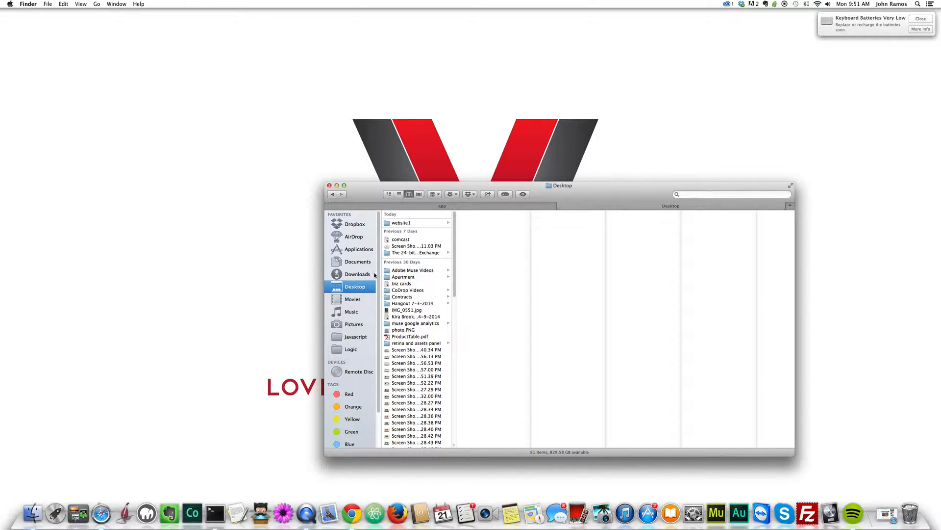
pyautogui.click(400, 222)
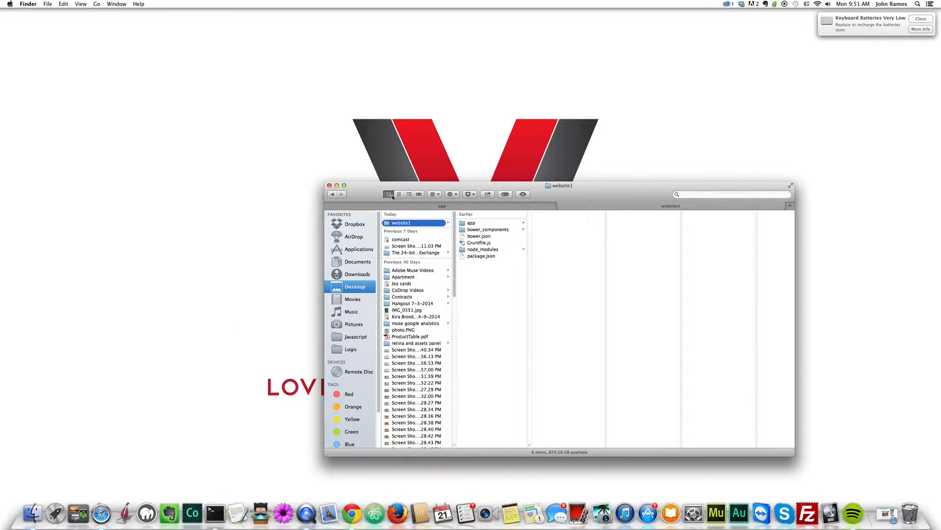
pyautogui.click(388, 194)
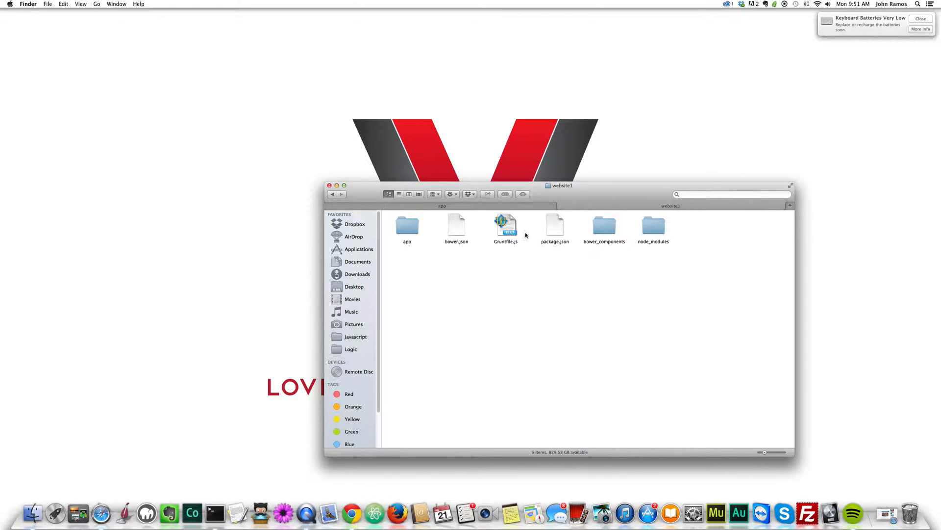
pyautogui.doubleClick(407, 226)
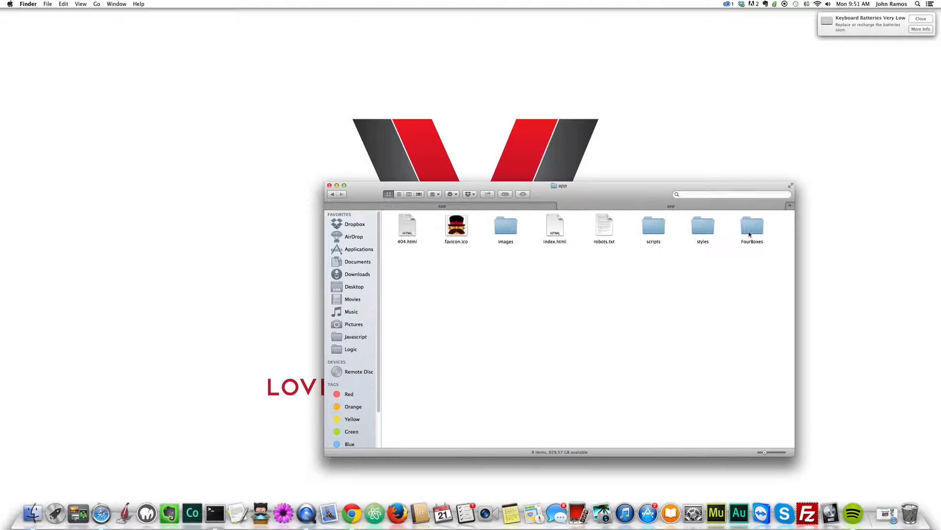
pyautogui.doubleClick(752, 227)
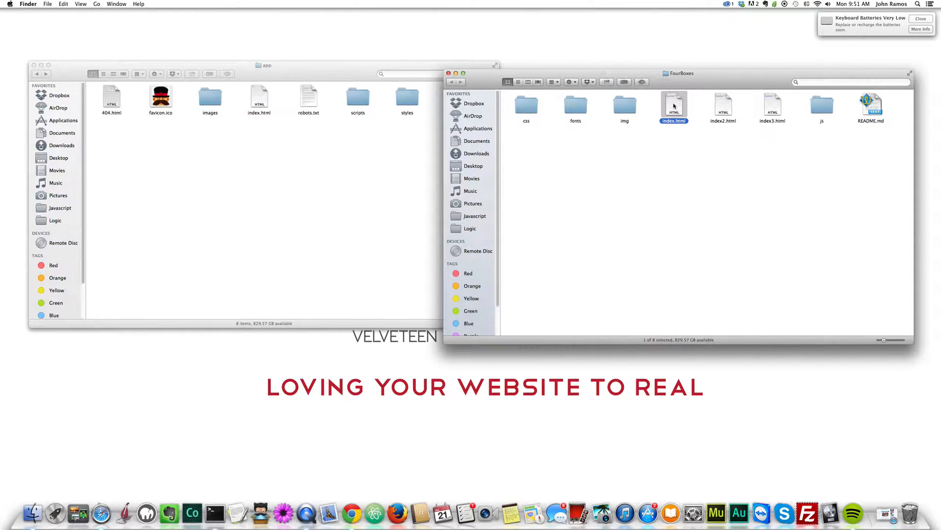
# Open FourBoxes' index.html in Chrome, then bring the app folder window forward beside it.
pyautogui.doubleClick(673, 103)
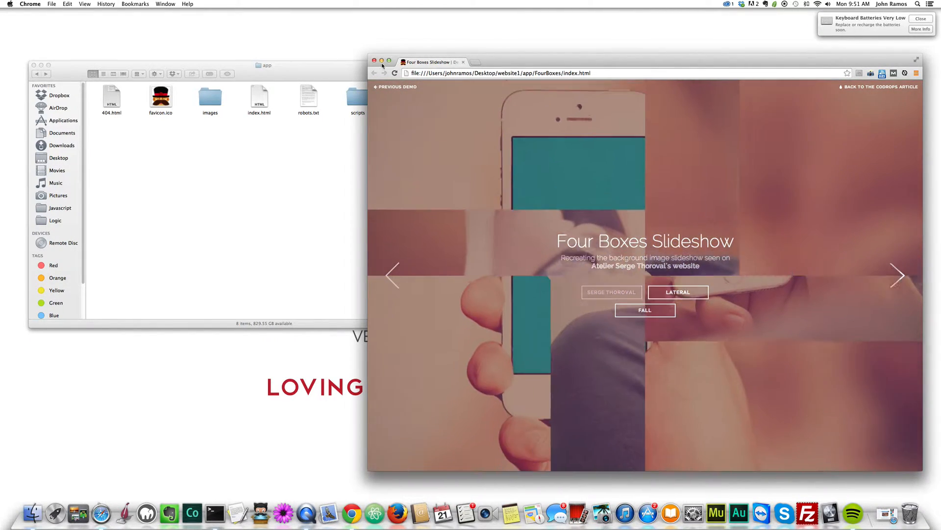
pyautogui.click(374, 61)
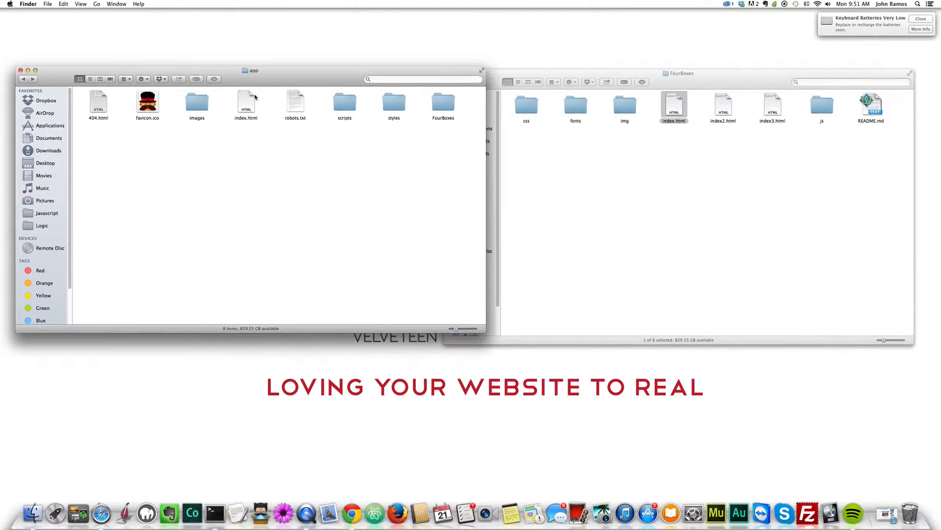
pyautogui.doubleClick(245, 100)
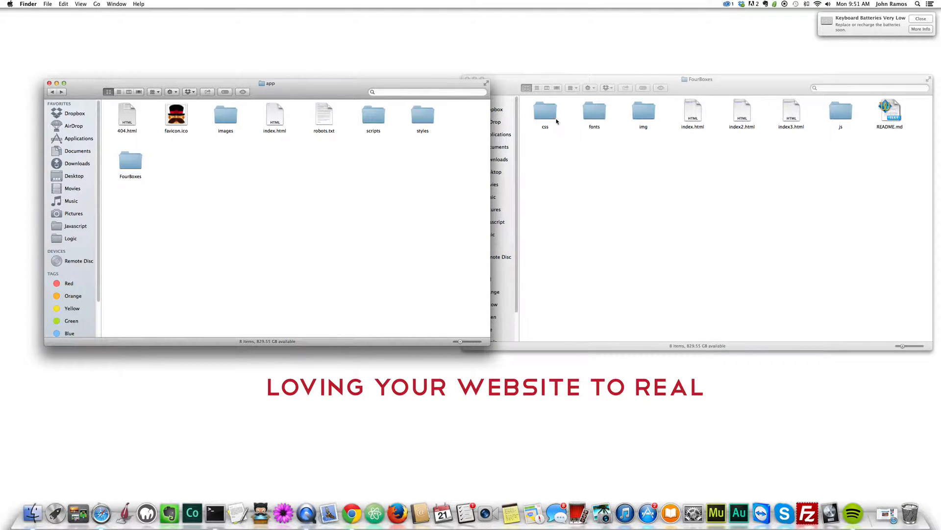
# Copy component.css from the demo's css folder into app/styles.
pyautogui.doubleClick(545, 110)
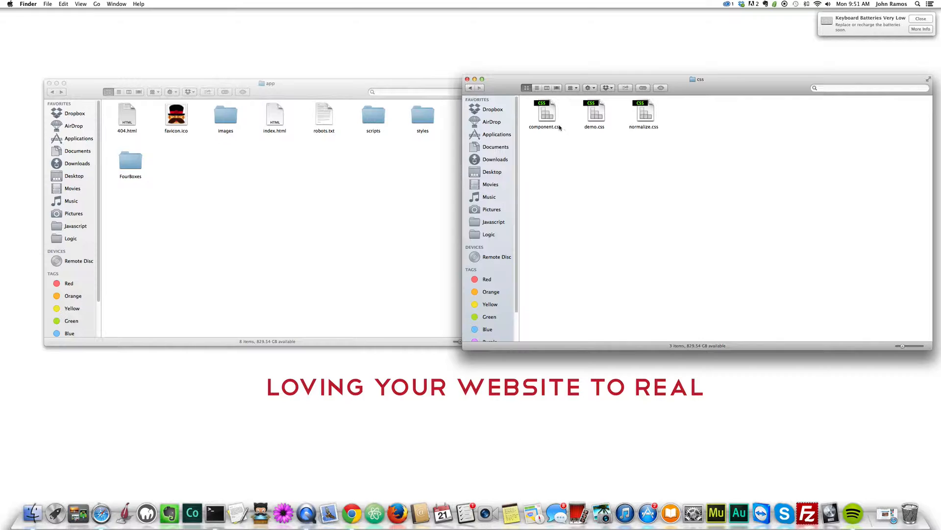
pyautogui.click(545, 114)
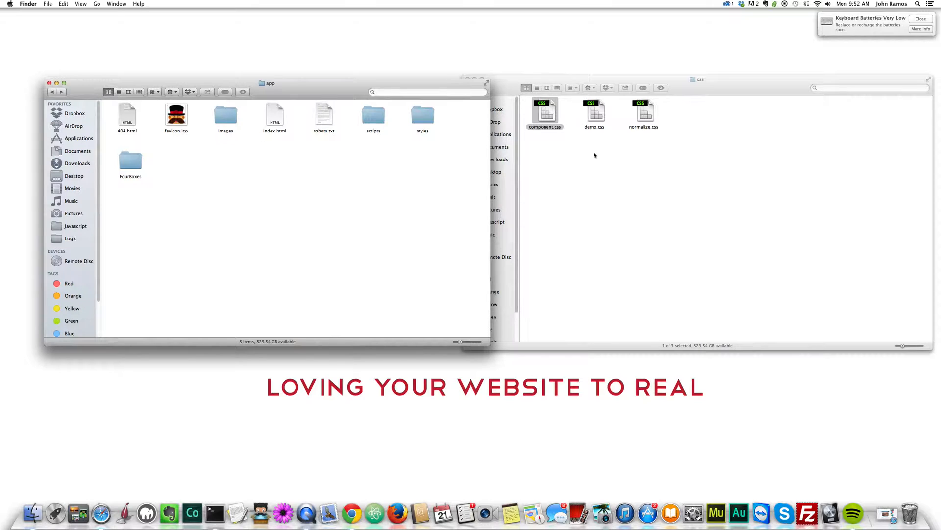
pyautogui.click(696, 78)
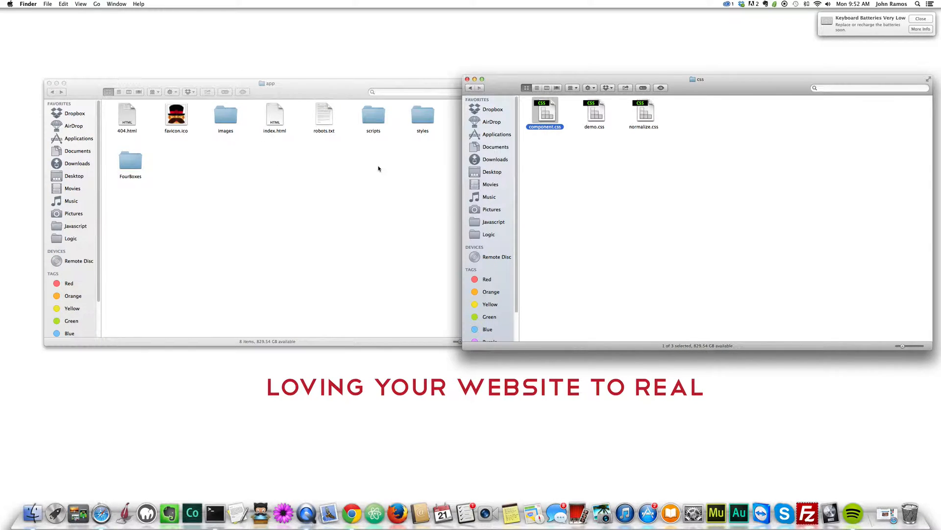
pyautogui.doubleClick(422, 114)
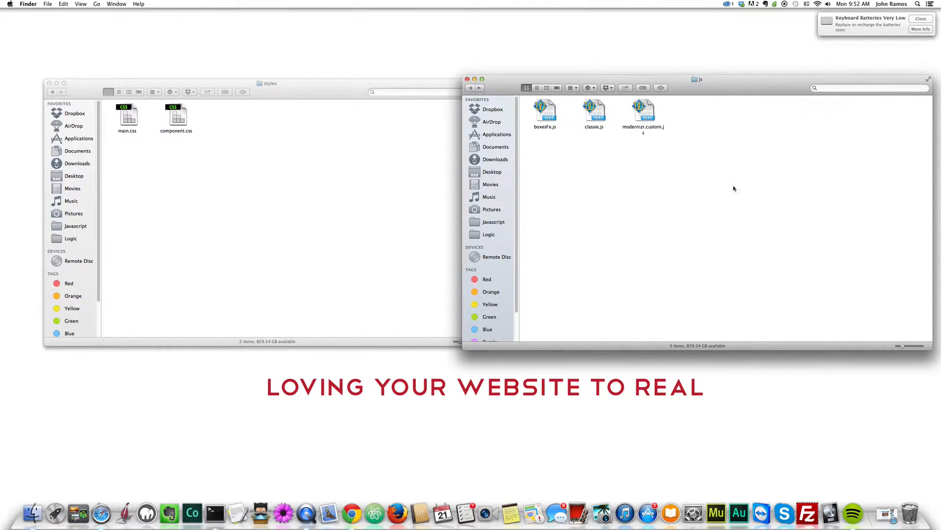
# Copy all the demo's JavaScript files into app/scripts and its fonts folder into app.
pyautogui.press('cmd+a')
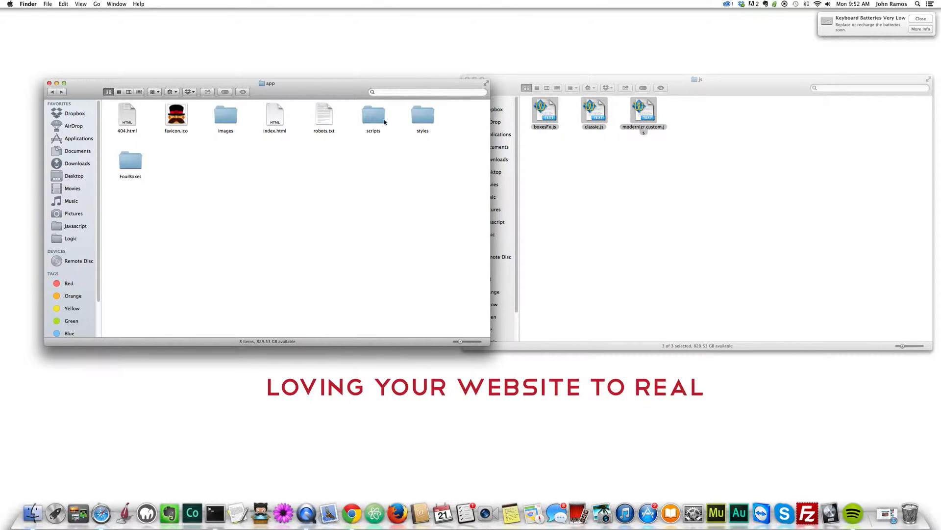
pyautogui.doubleClick(373, 116)
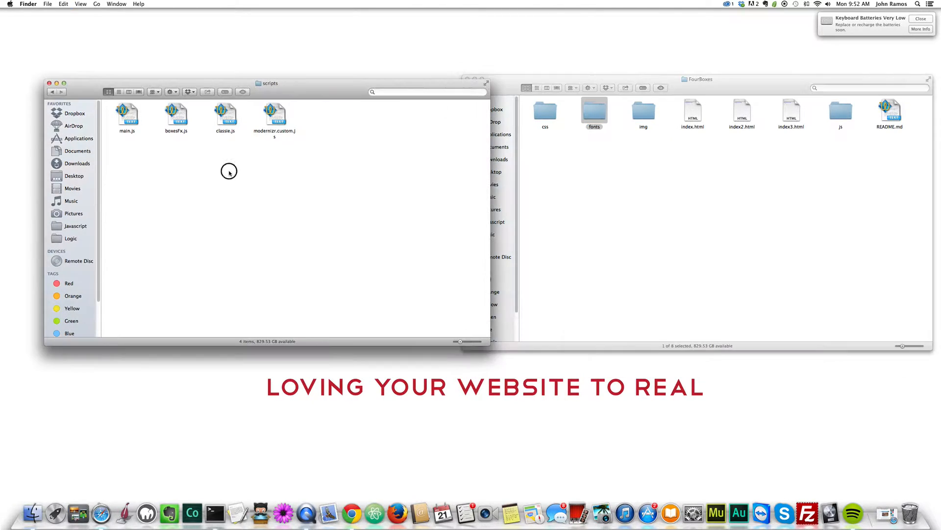
pyautogui.click(52, 91)
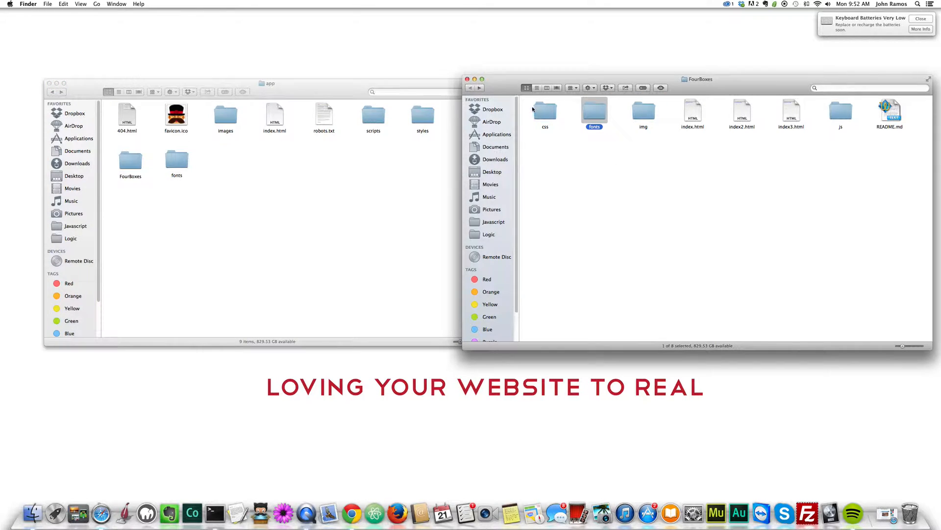
pyautogui.doubleClick(644, 112)
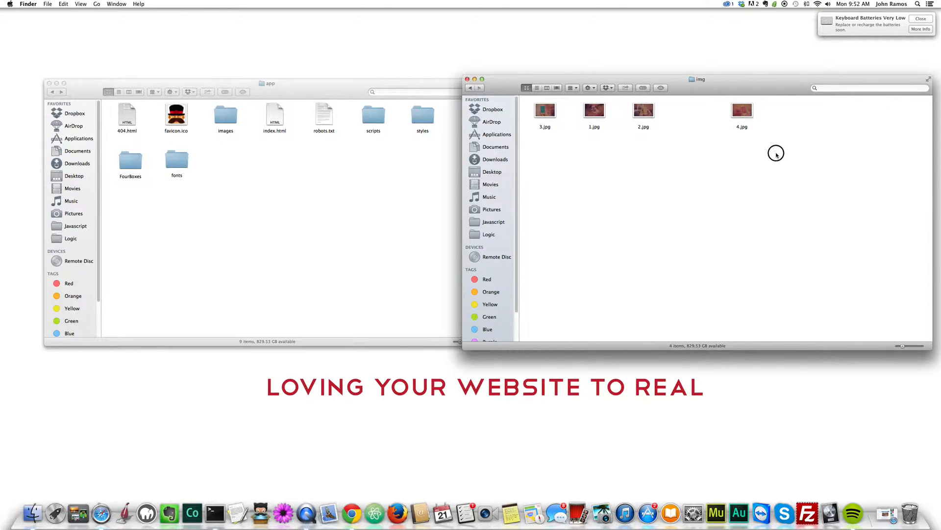
pyautogui.rightClick(545, 111)
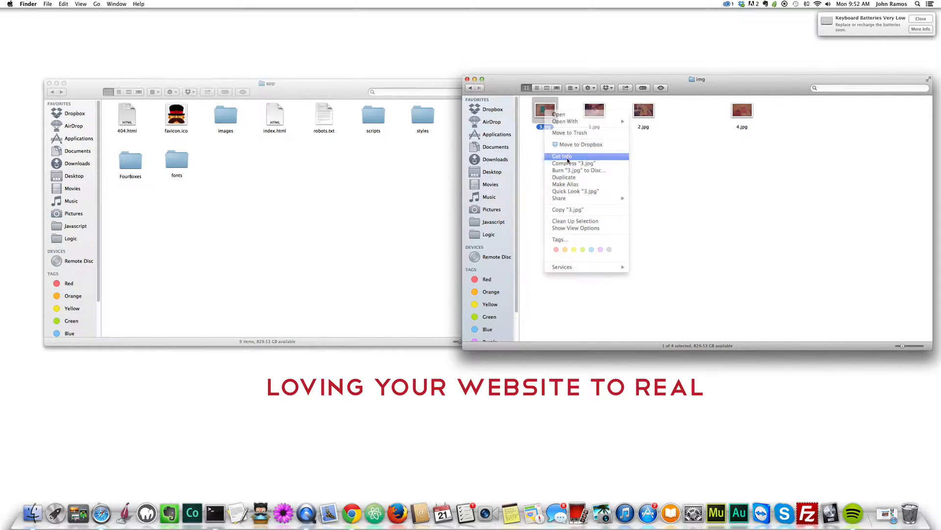
pyautogui.click(562, 156)
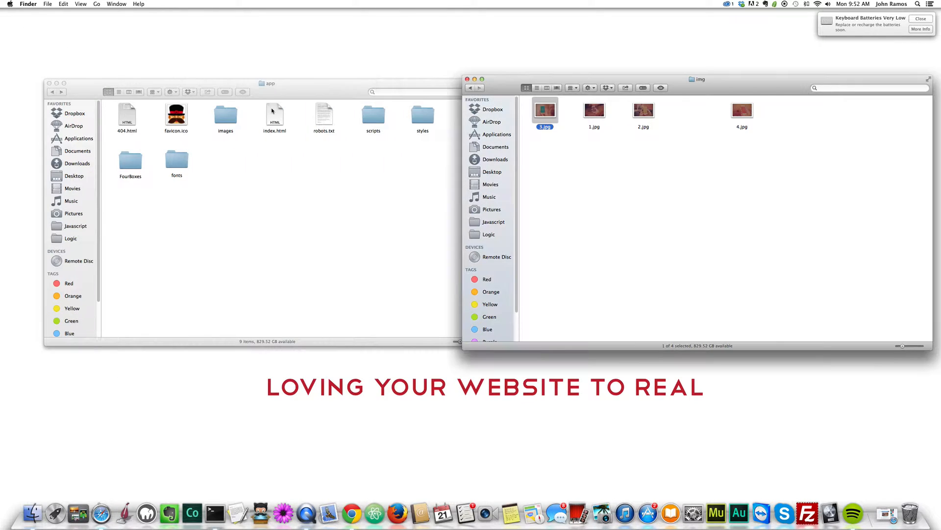
pyautogui.press('cmd+a')
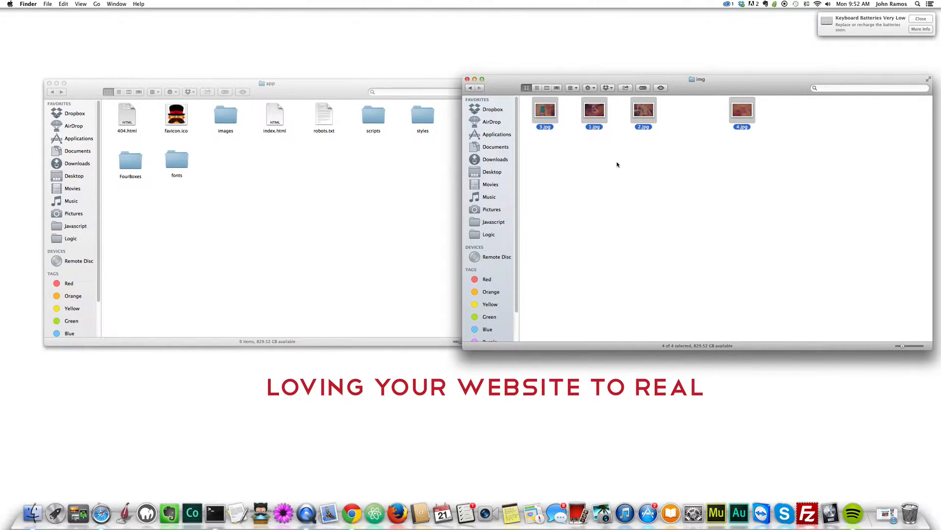
pyautogui.rightClick(544, 110)
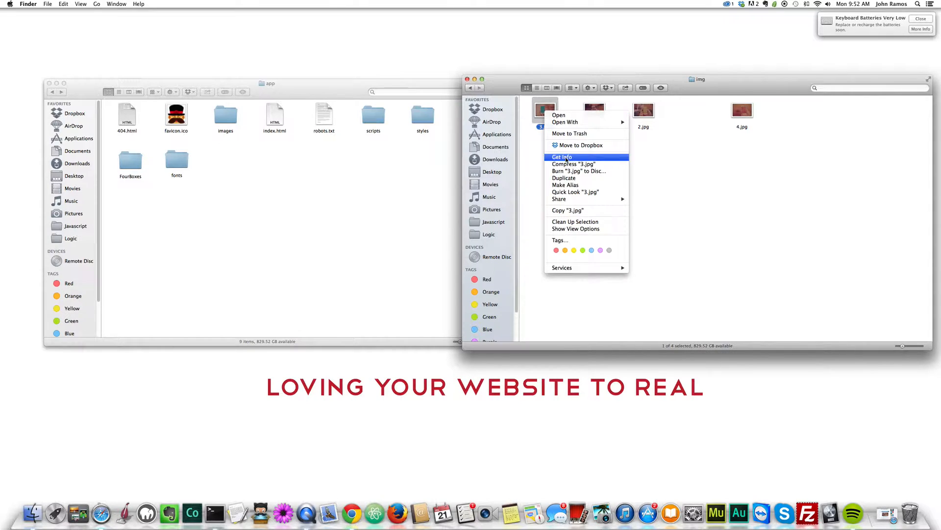
pyautogui.click(563, 157)
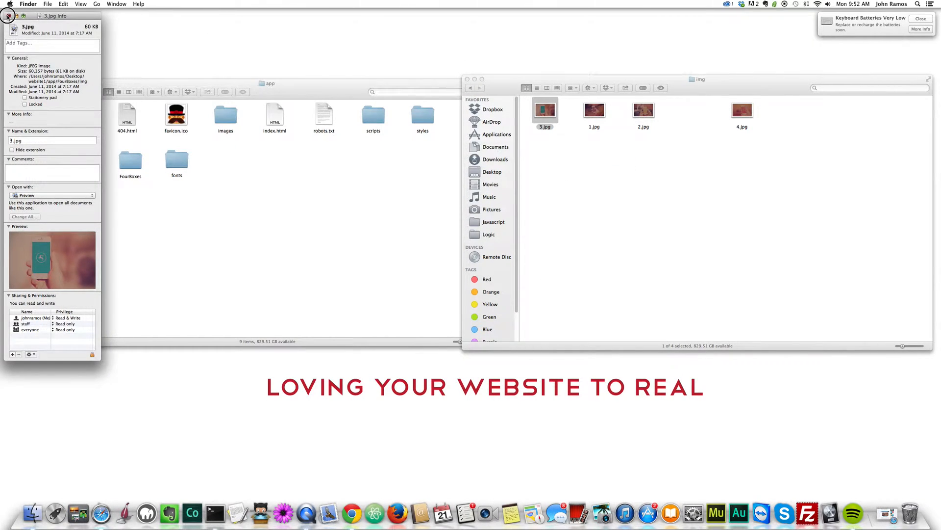
pyautogui.click(9, 15)
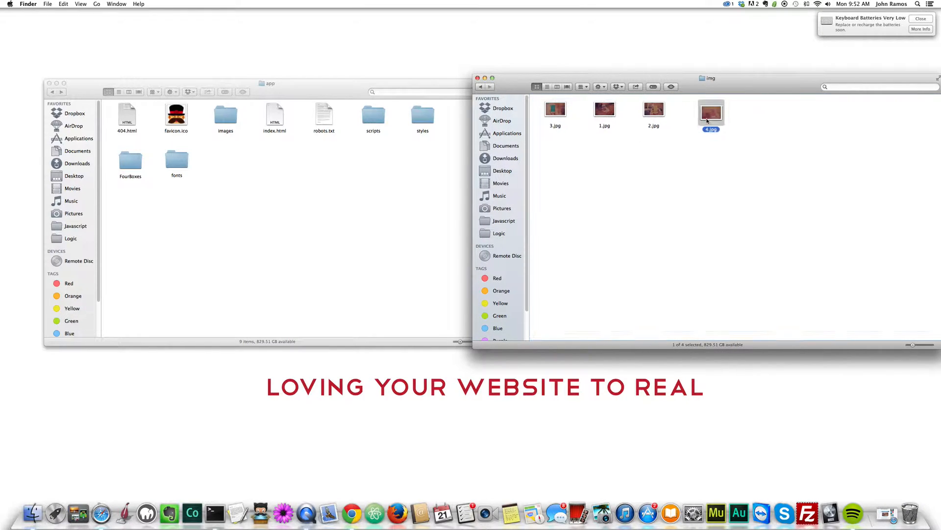
# Preview index2.html in Chrome, advance the Lateral slideshow, switch to Fall and advance it.
pyautogui.click(479, 86)
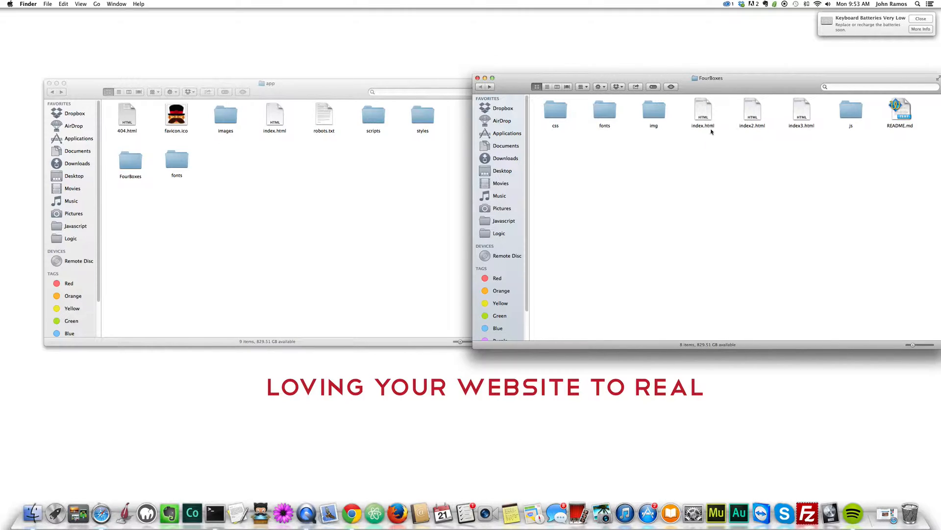
pyautogui.click(801, 114)
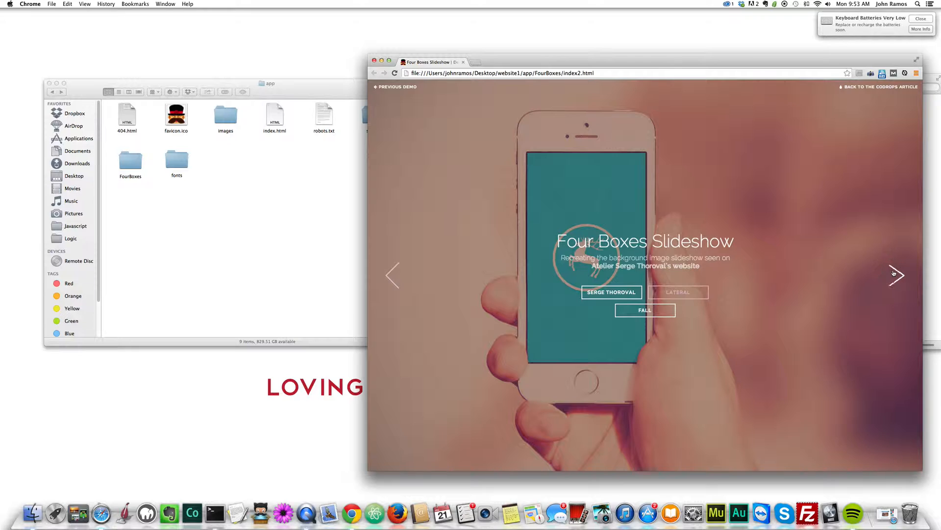
pyautogui.click(897, 274)
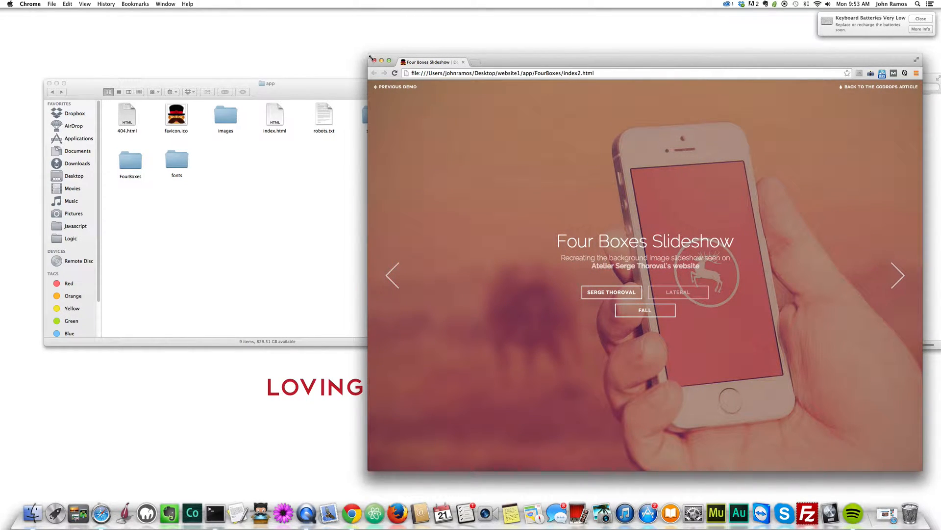
pyautogui.click(898, 275)
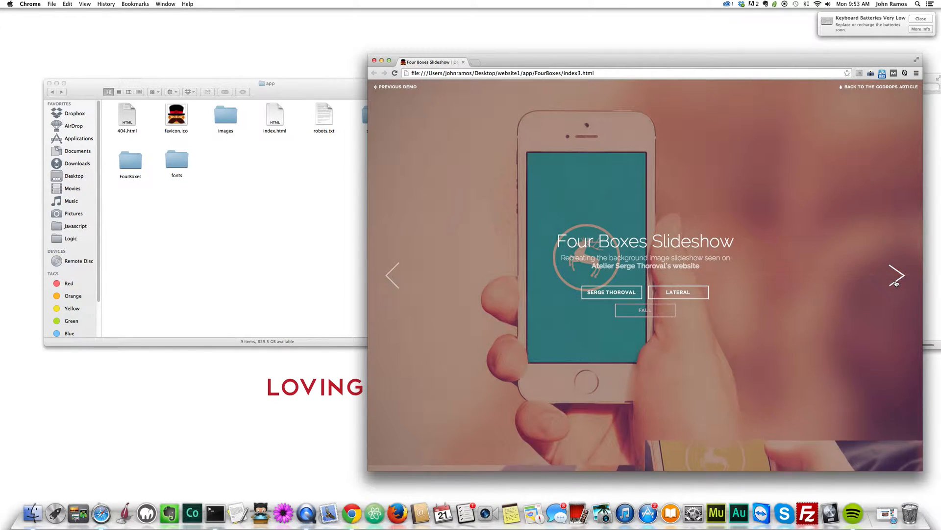
pyautogui.click(897, 275)
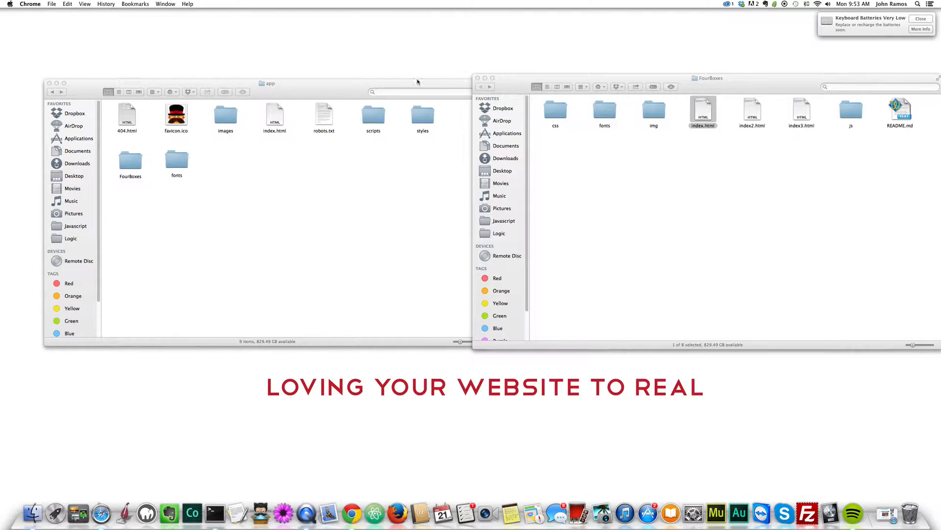
# Open the FourBoxes and app index.html files in TextMate via Open With.
pyautogui.rightClick(703, 111)
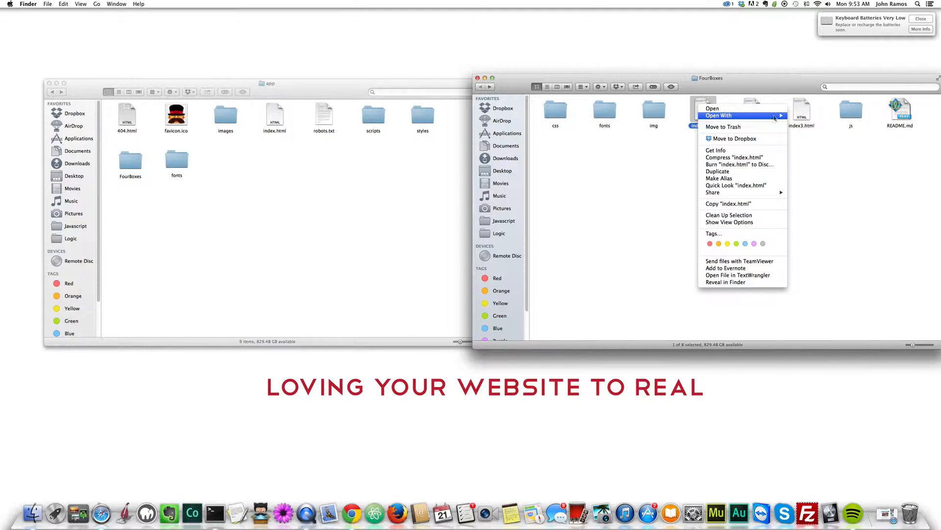
pyautogui.click(713, 109)
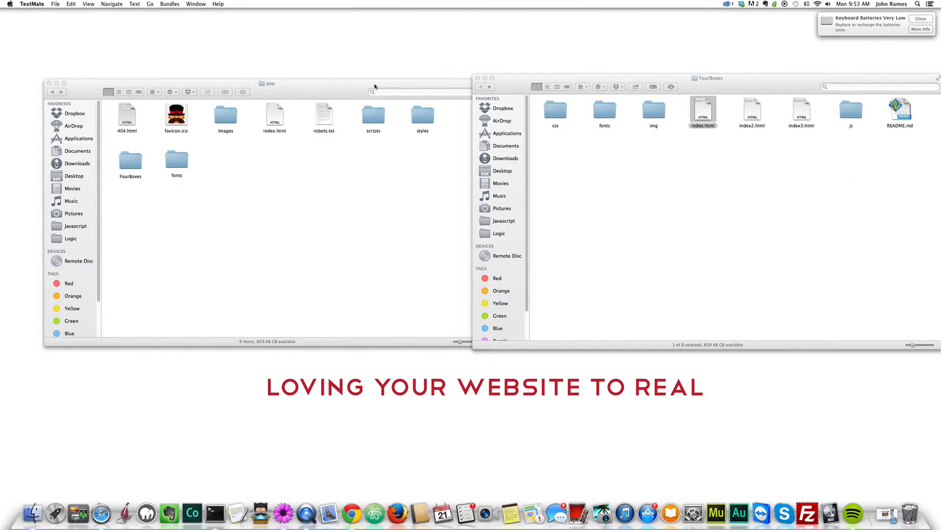
pyautogui.rightClick(273, 115)
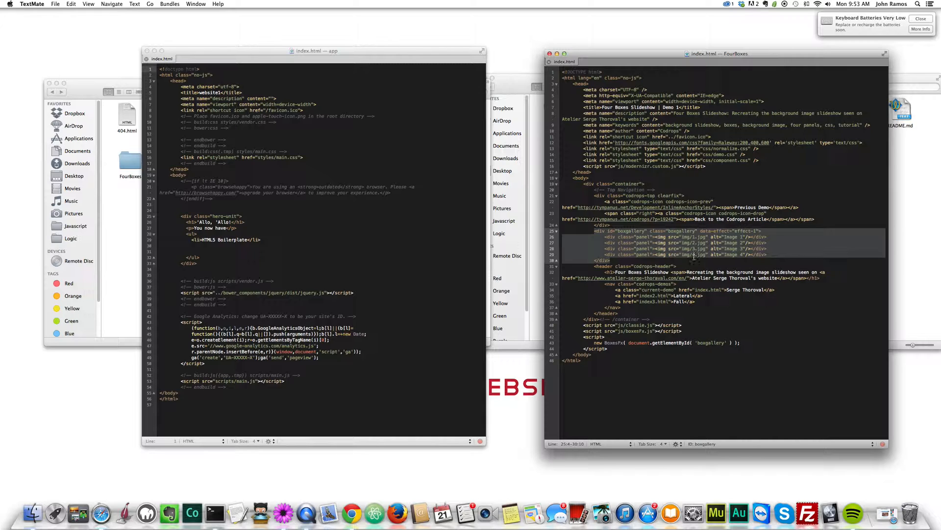
# Replace the hero-unit with the four-panel boxgallery markup and add classie.js and boxesFx.js script tags under scripts/.
pyautogui.click(237, 240)
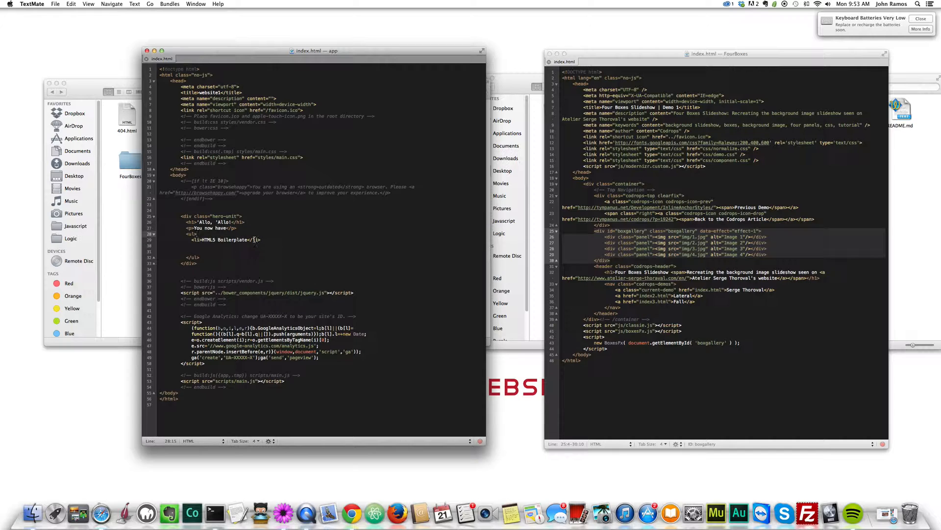
pyautogui.click(169, 221)
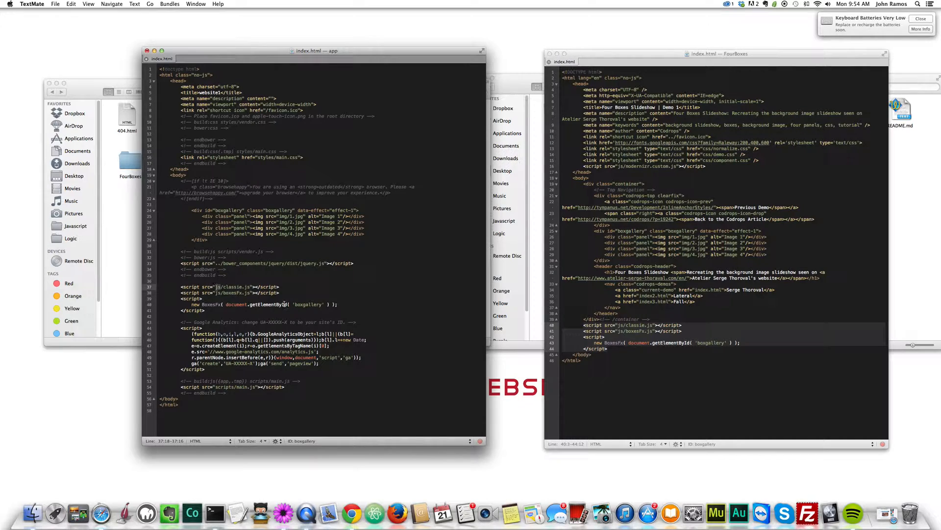
pyautogui.click(250, 287)
pyautogui.write('script')
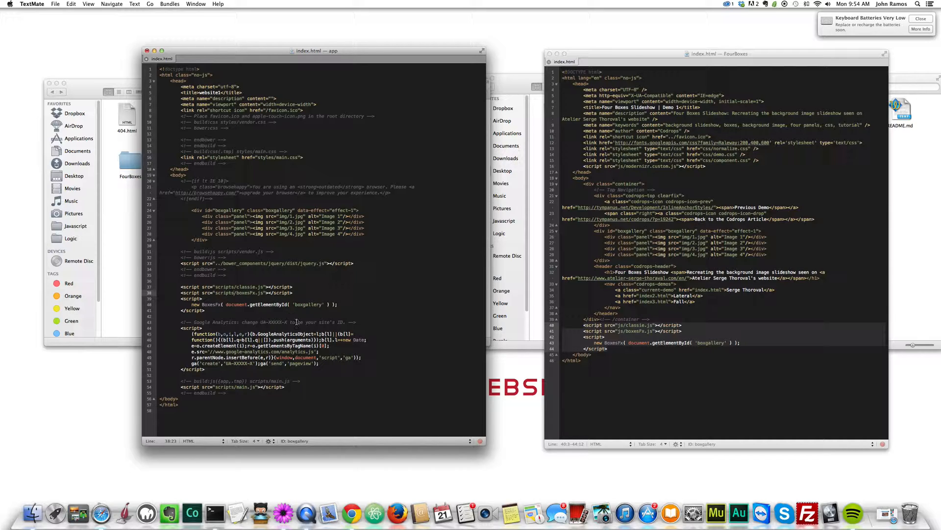
pyautogui.click(264, 310)
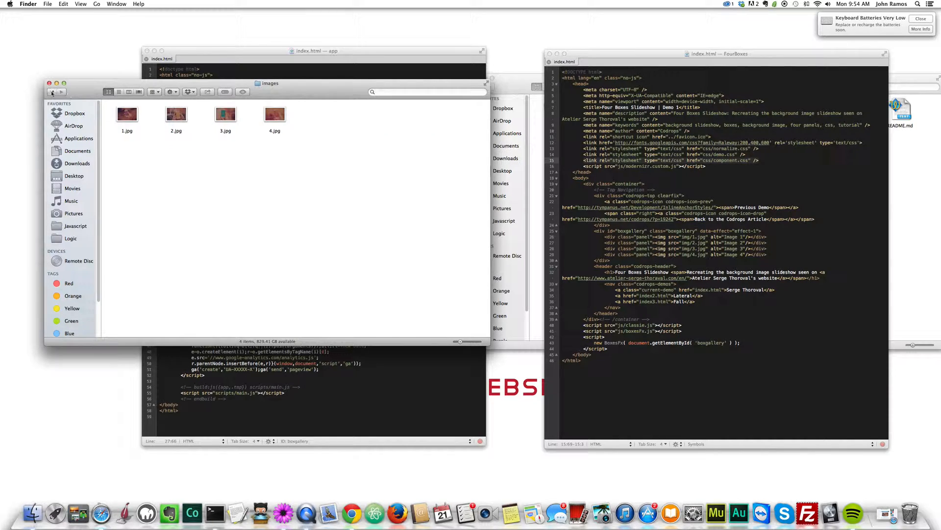
# Look through the app's styles and scripts folders in Finder.
pyautogui.click(52, 93)
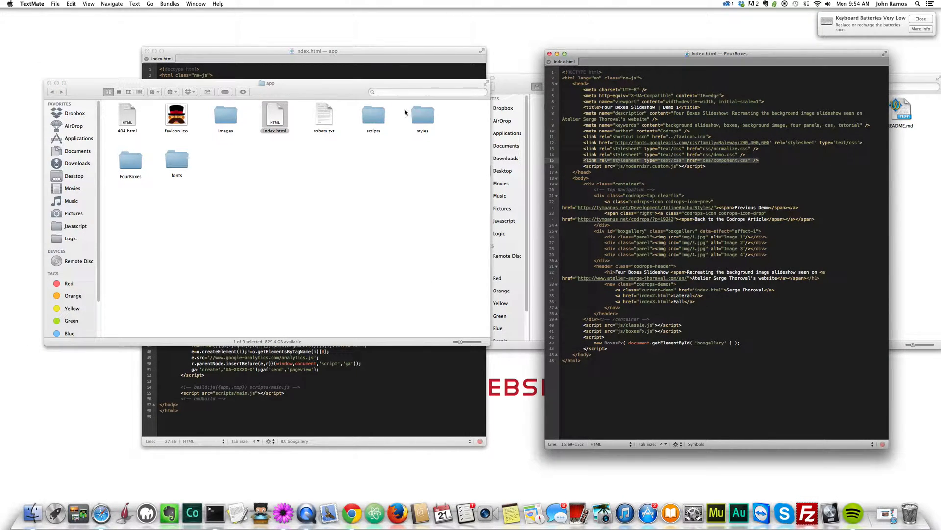
pyautogui.doubleClick(423, 114)
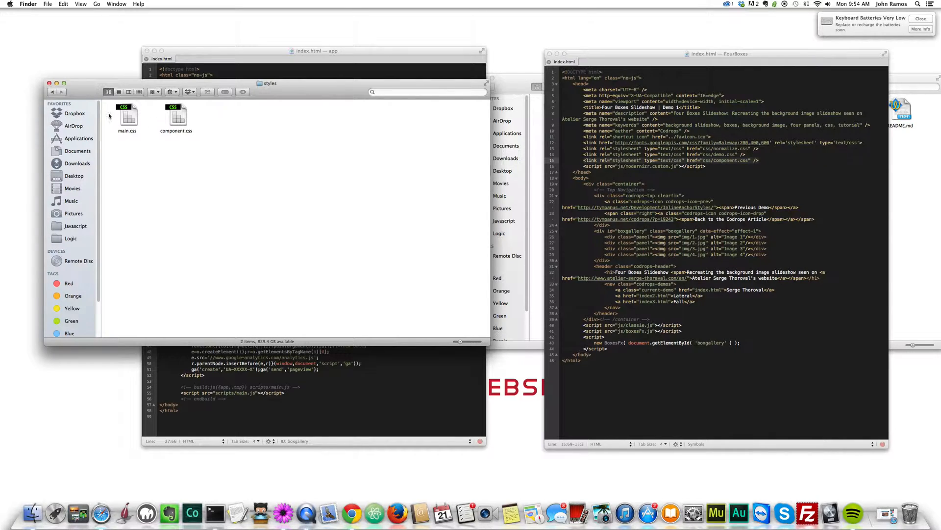
pyautogui.click(49, 92)
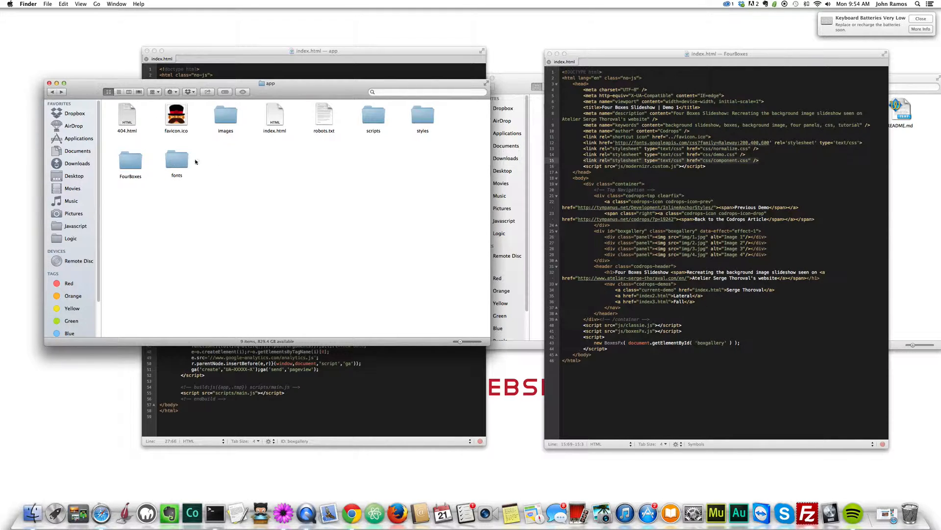
pyautogui.doubleClick(374, 114)
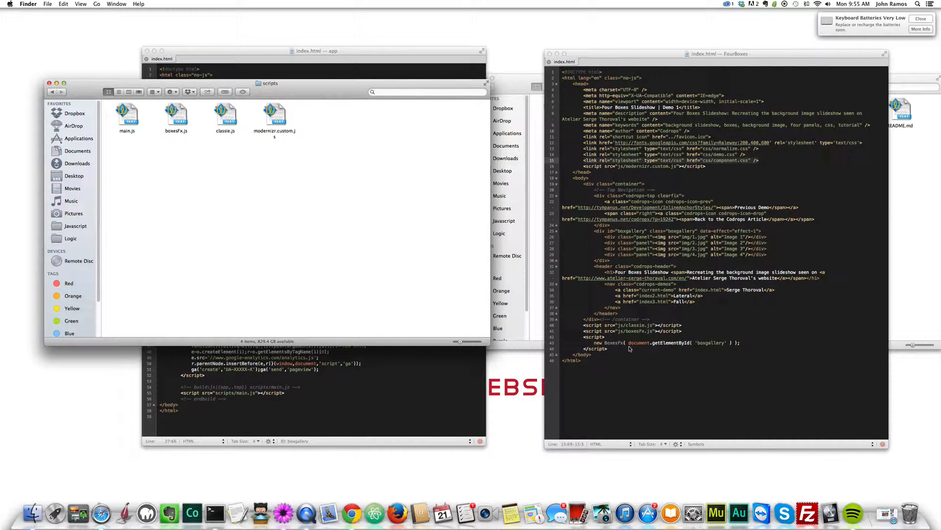
pyautogui.moveTo(631, 347)
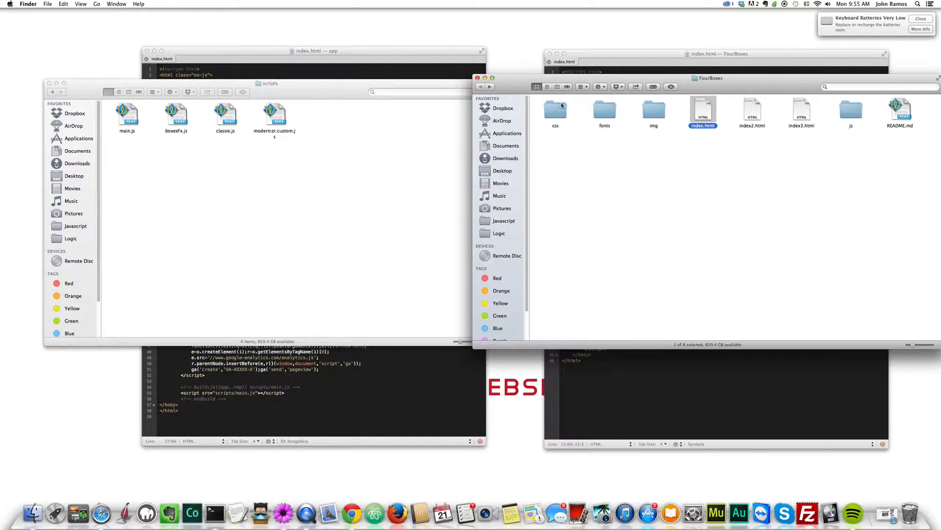
# Check the FourBoxes css folder, then show app/index.html in Chrome with the first slide photo.
pyautogui.doubleClick(554, 110)
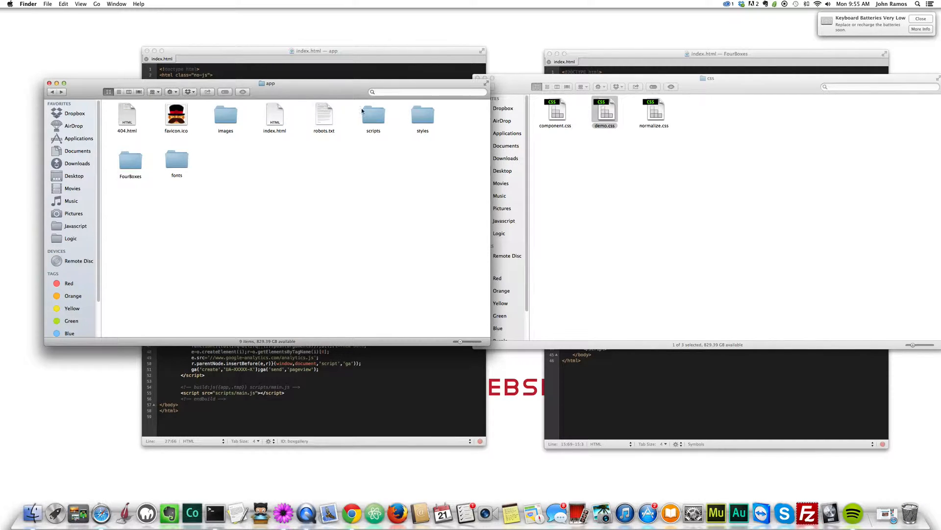
pyautogui.doubleClick(422, 116)
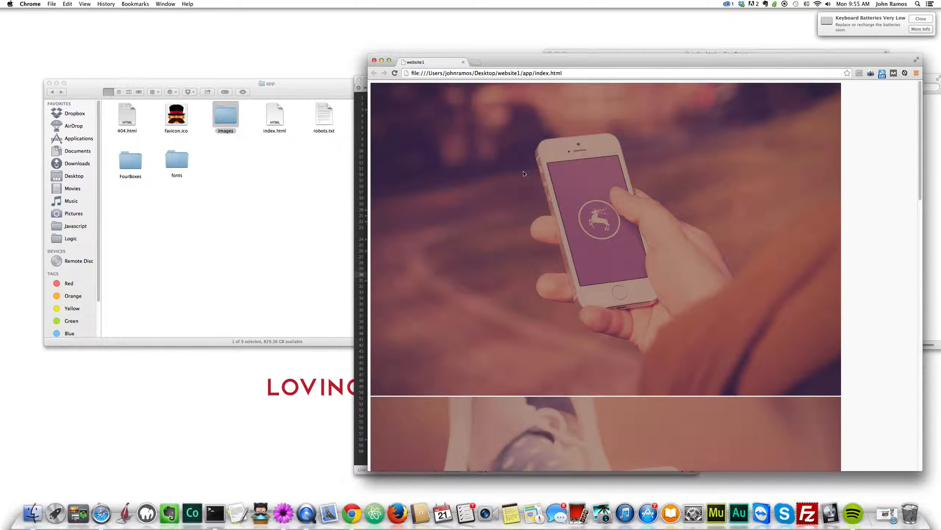
# Leave the Chrome preview and bring the FourBoxes page code forward to copy <div class="container"> above the boxgallery.
pyautogui.scroll(-3)
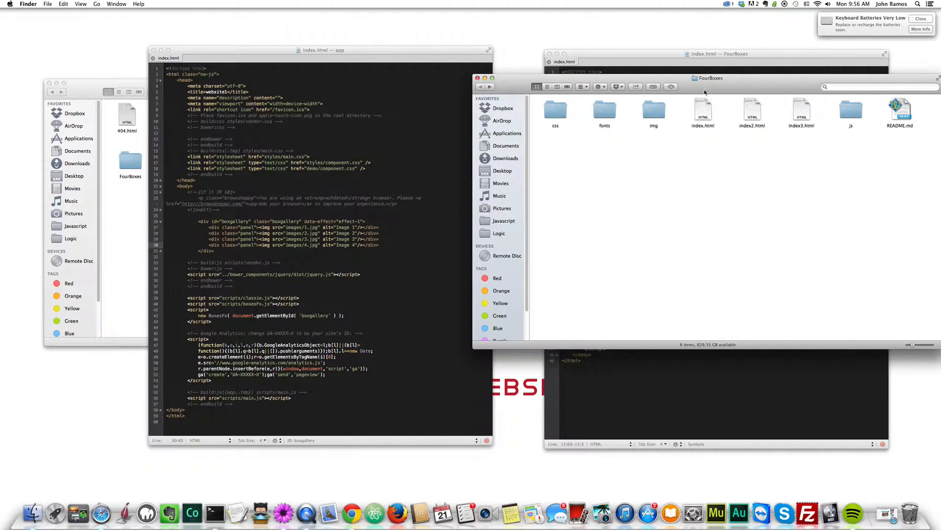
pyautogui.click(848, 111)
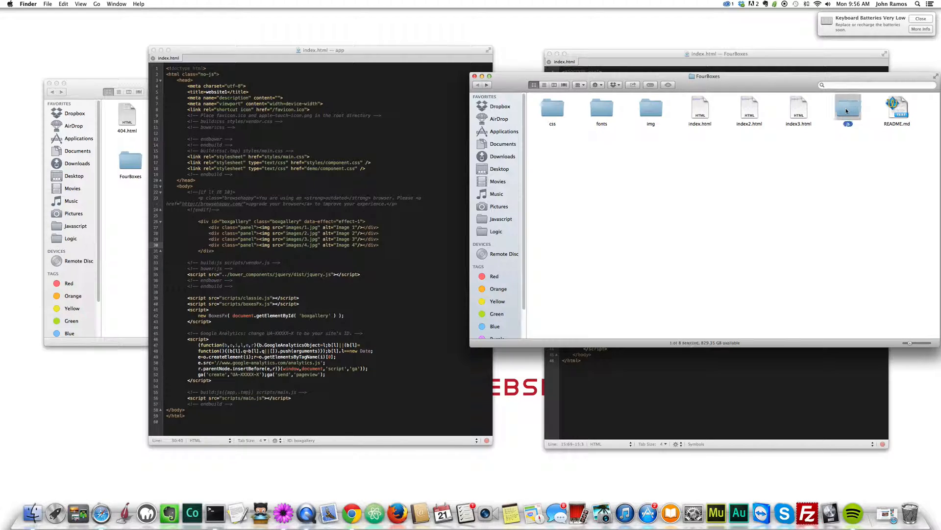
pyautogui.click(601, 110)
pyautogui.write('<div class="container">')
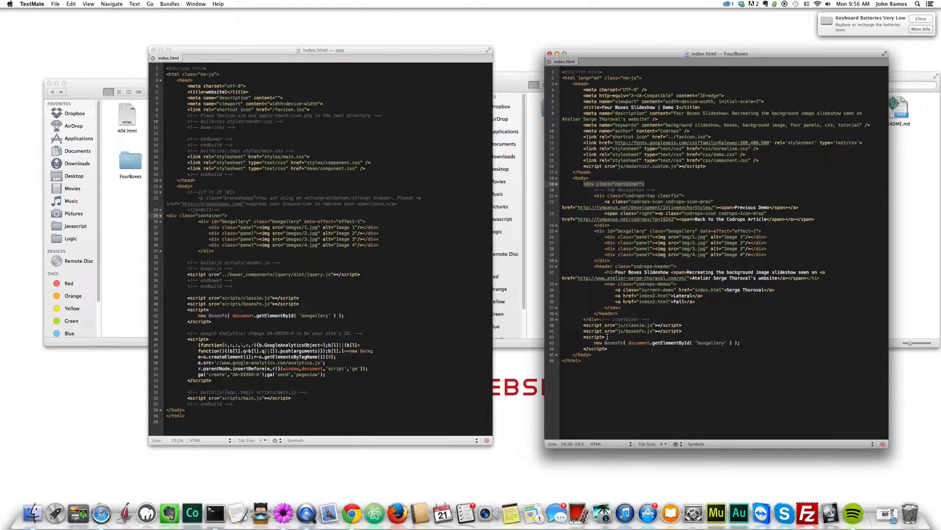
# Start a closing </div> for the container after the gallery markup in app/index.html.
pyautogui.click(248, 253)
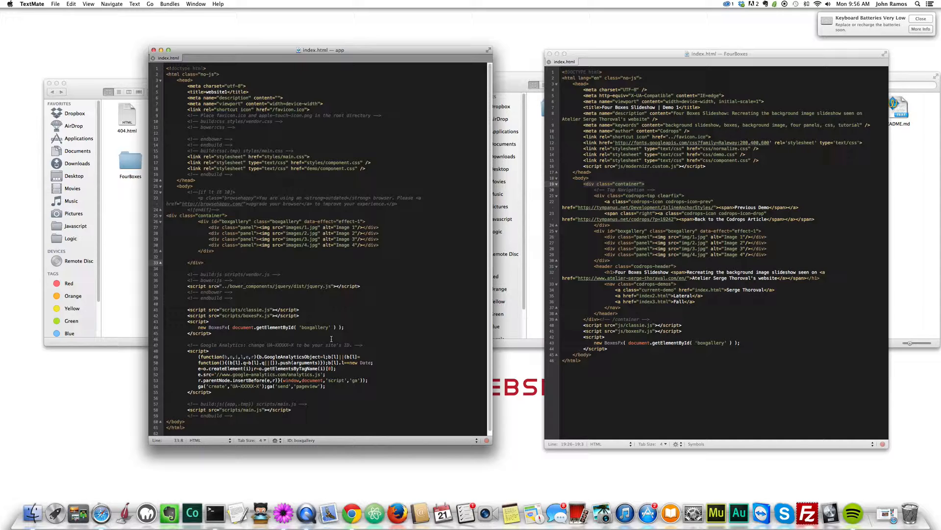
pyautogui.moveTo(414, 311)
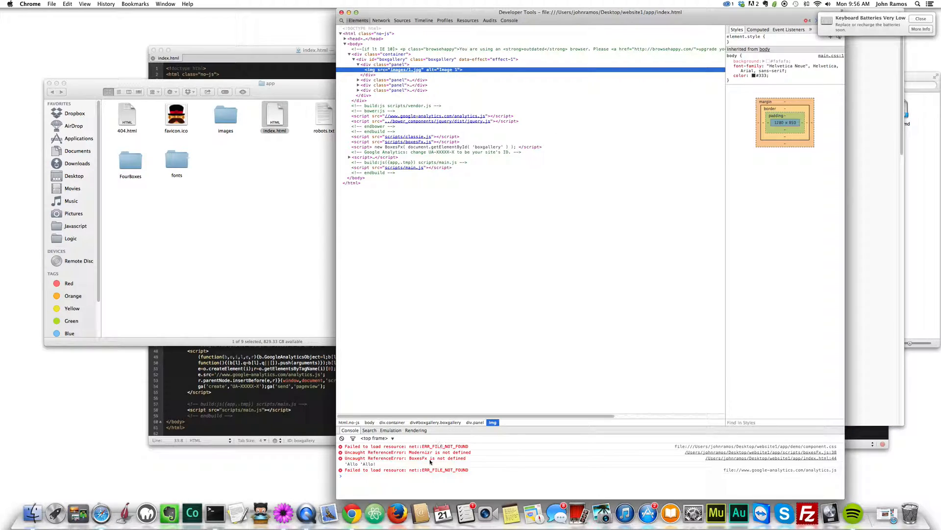
pyautogui.moveTo(769, 458)
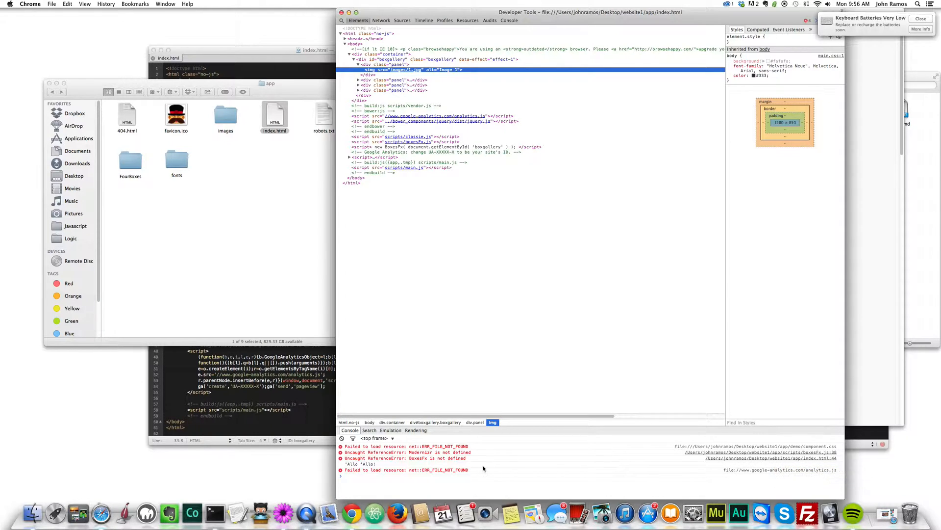
pyautogui.moveTo(558, 461)
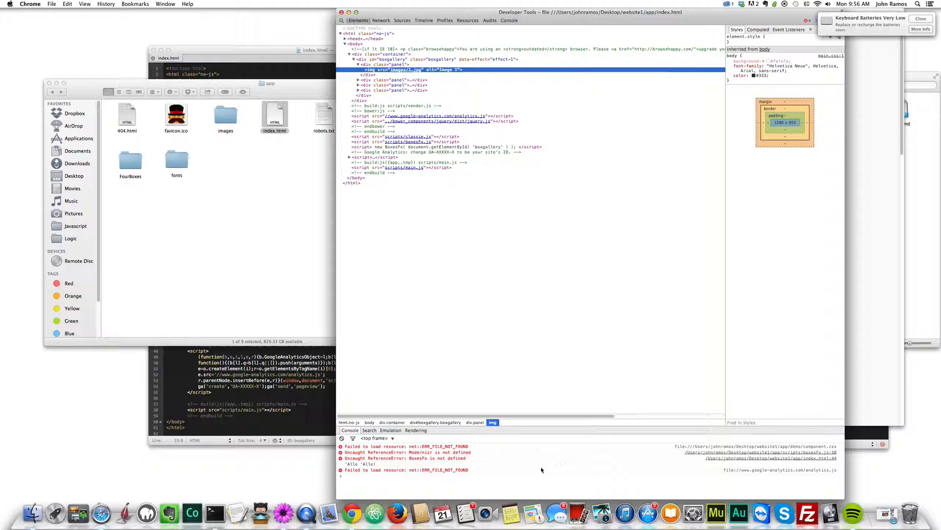
pyautogui.moveTo(753, 447)
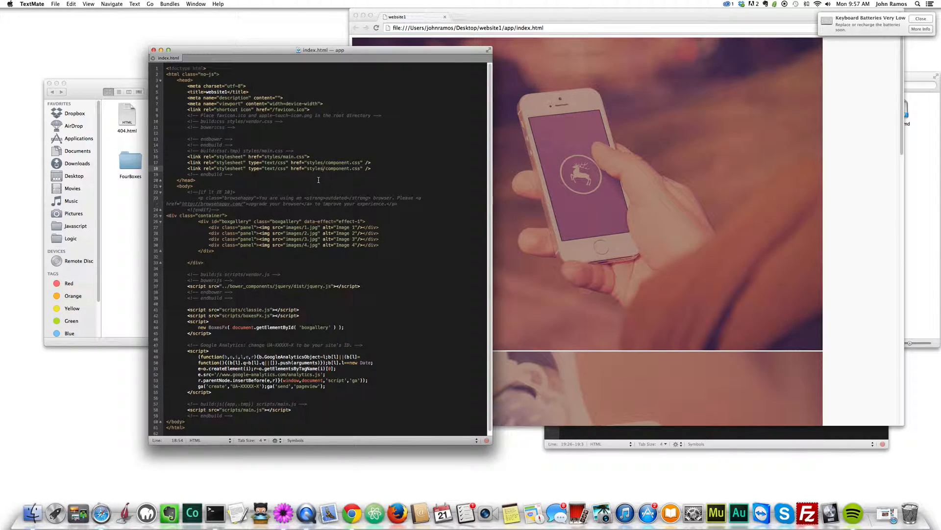
# Point the second stylesheet link to styles/demo.css and reload index.html in Chrome showing navigation arrows.
pyautogui.click(325, 169)
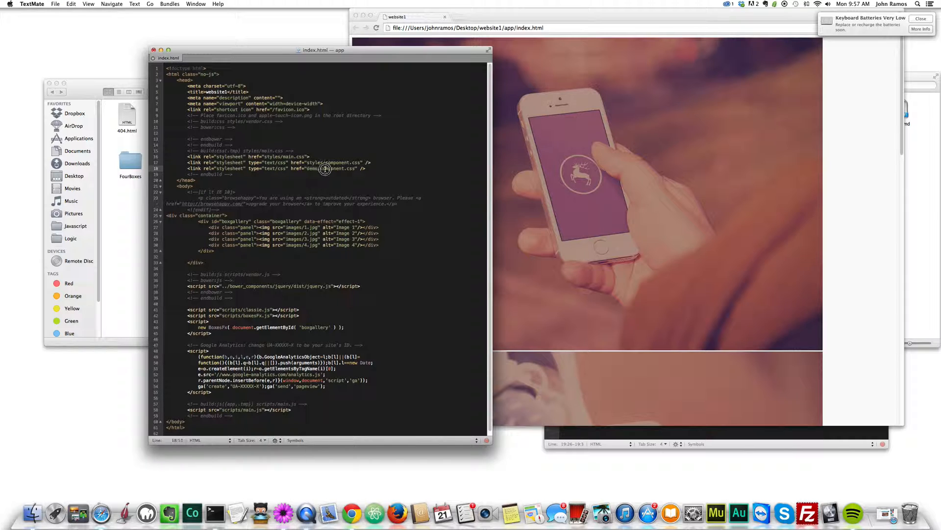
pyautogui.click(324, 168)
pyautogui.write('styles/')
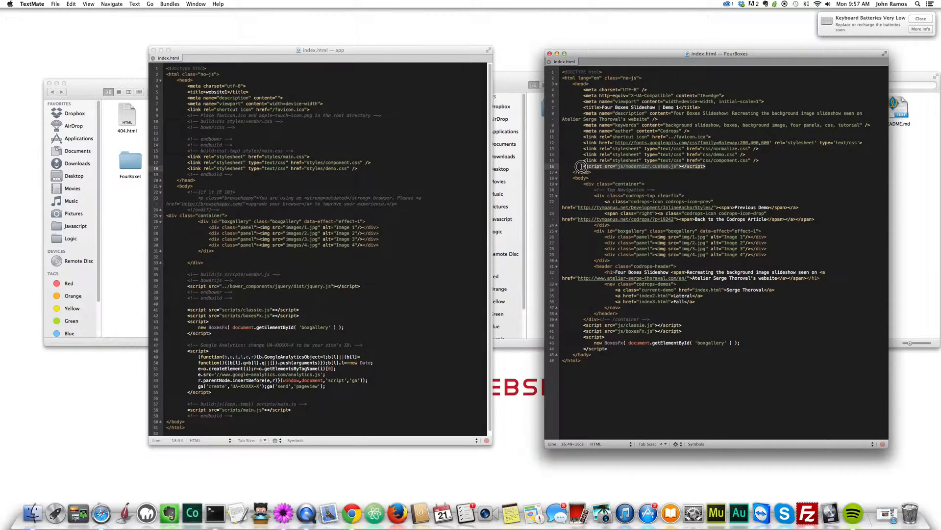
pyautogui.click(370, 168)
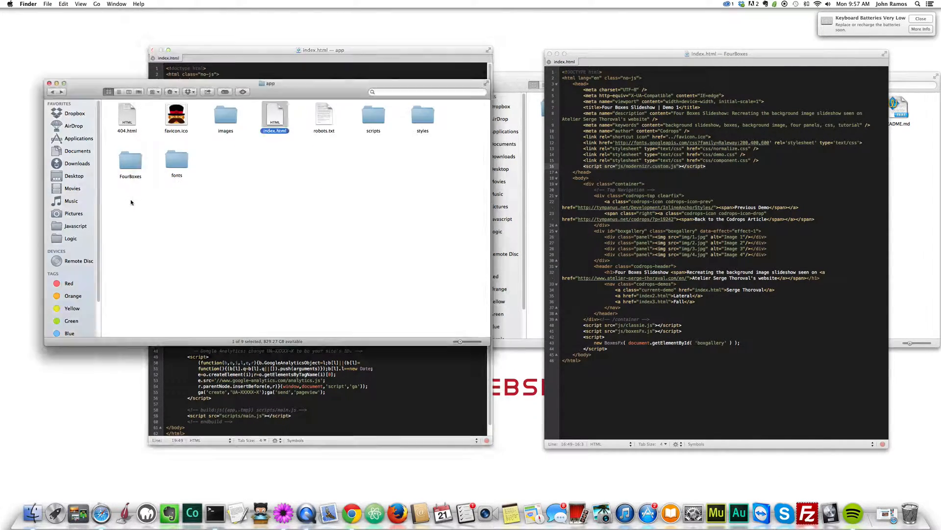
pyautogui.doubleClick(373, 116)
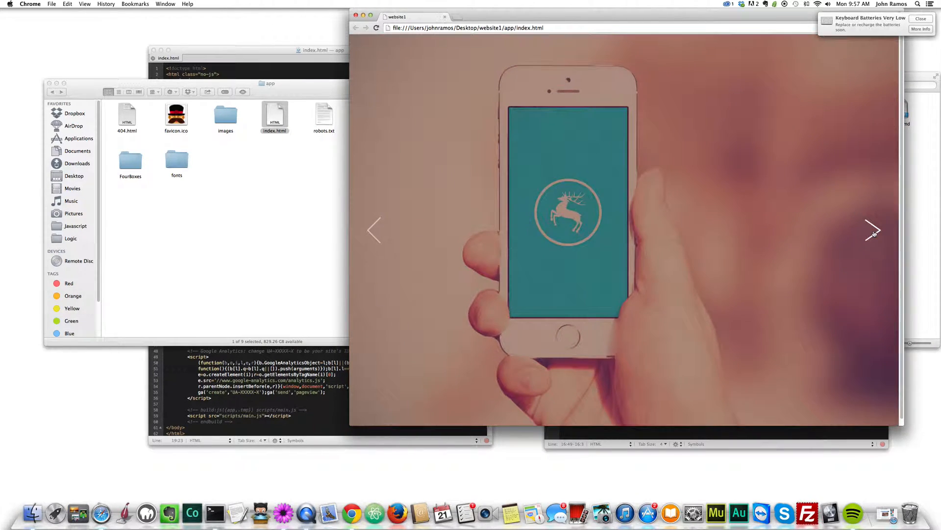
# Advance the slideshow two images with the next arrow, then bring up the FourBoxes index.html source.
pyautogui.click(873, 230)
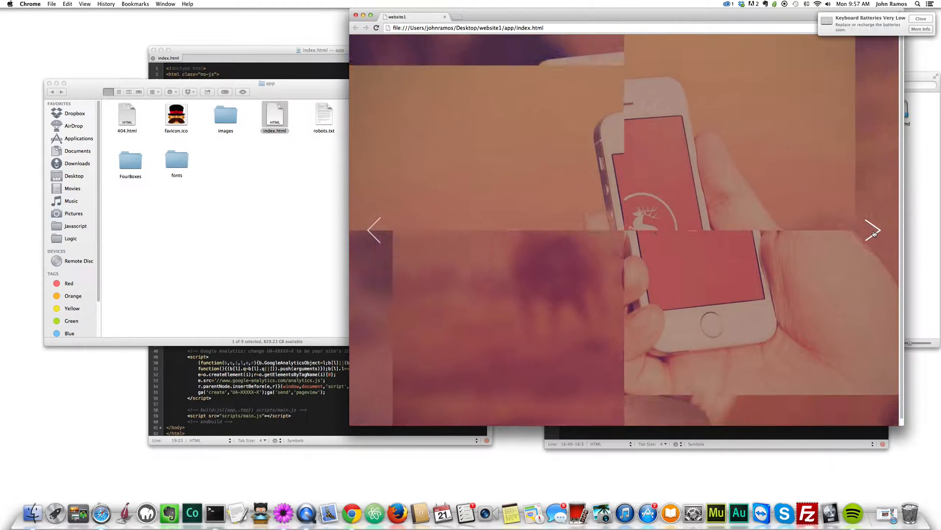
pyautogui.click(874, 229)
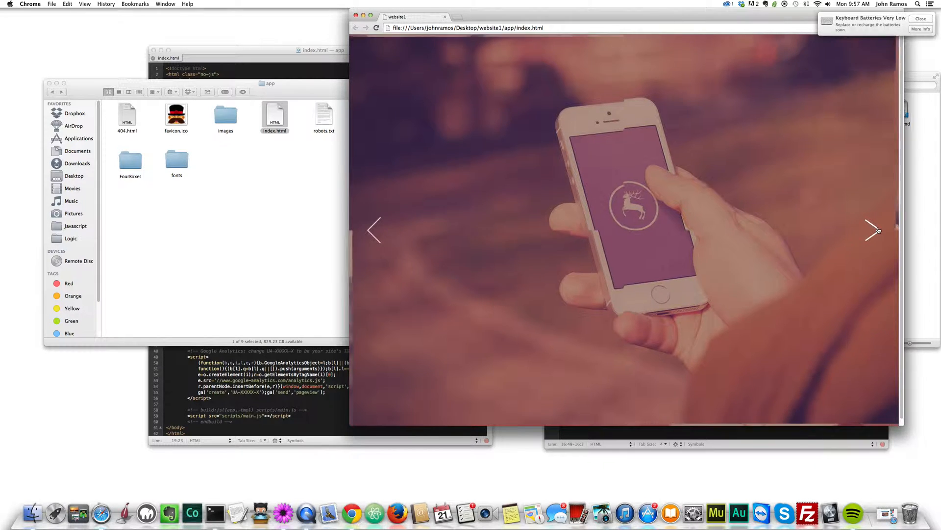
pyautogui.click(873, 229)
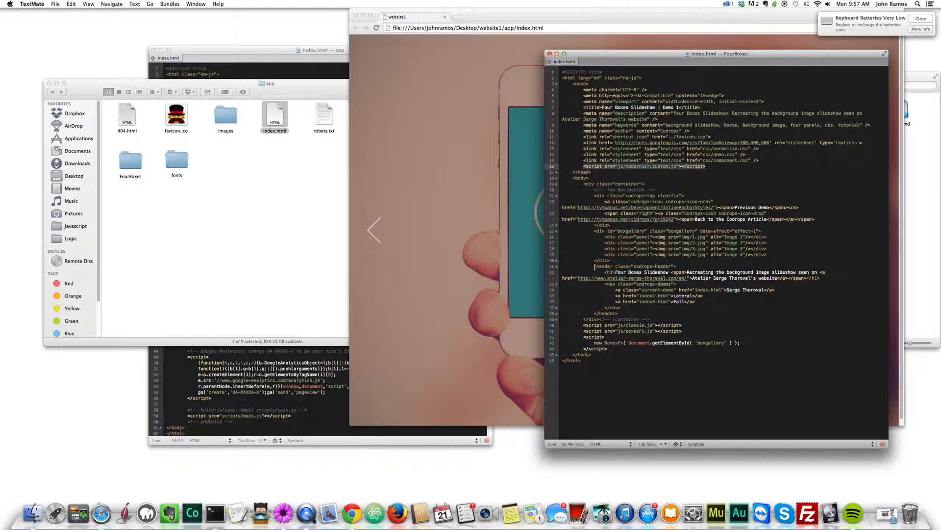
# Preview the Four Boxes header in Chrome and add </div> after </header> in app/index.html.
pyautogui.click(594, 265)
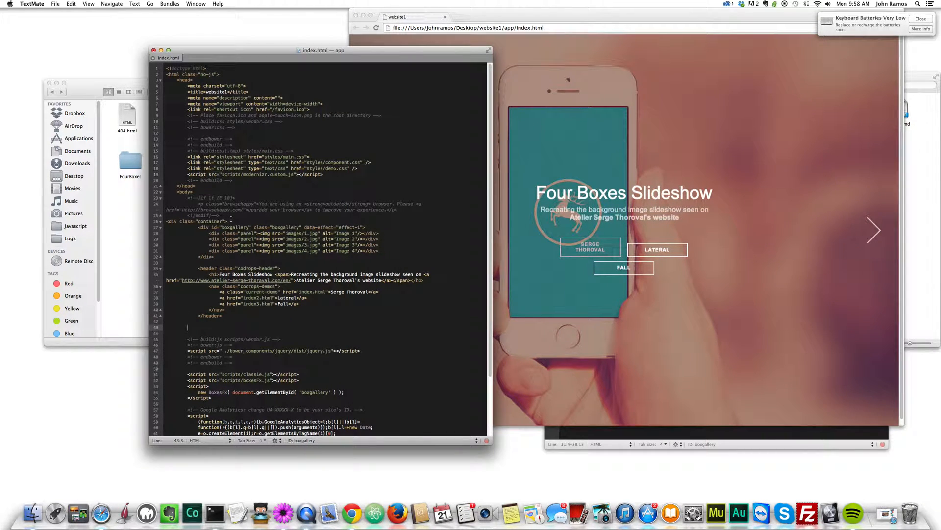
pyautogui.click(167, 221)
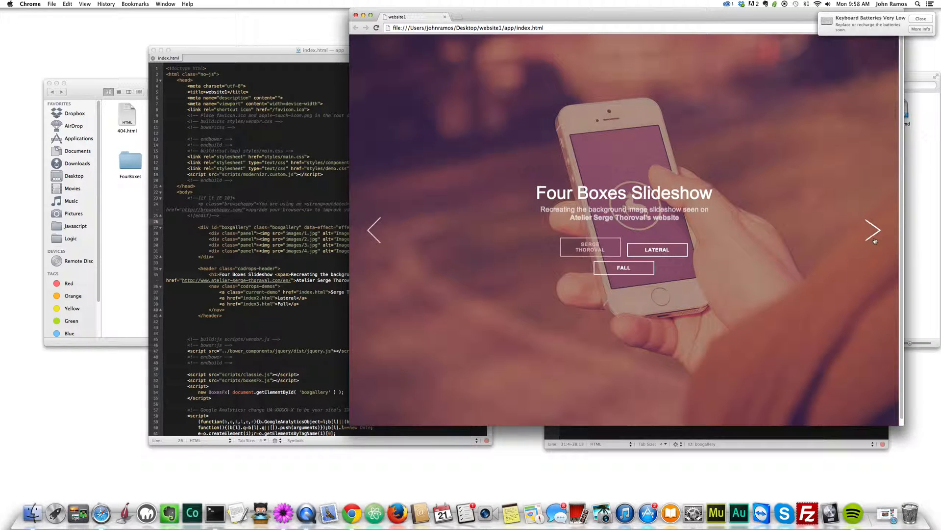
pyautogui.click(873, 230)
pyautogui.write('<div class="container">')
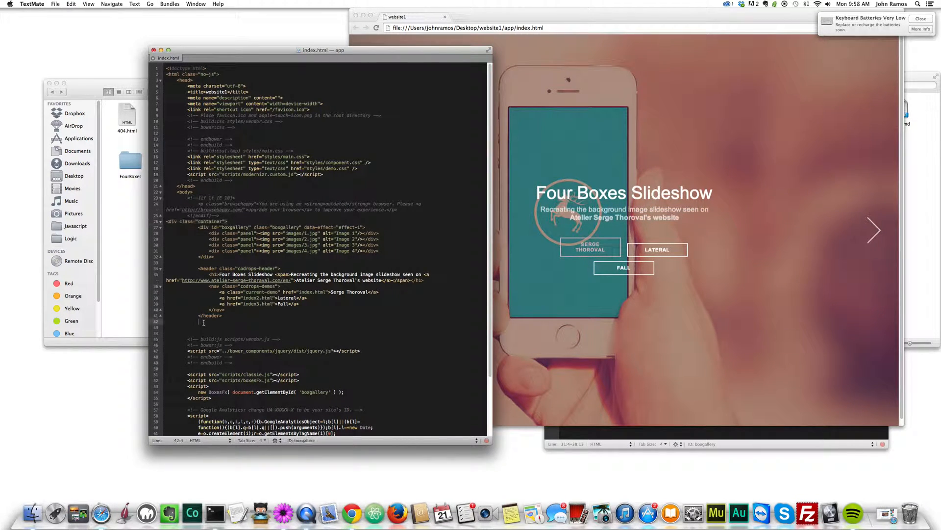
pyautogui.write('</div>')
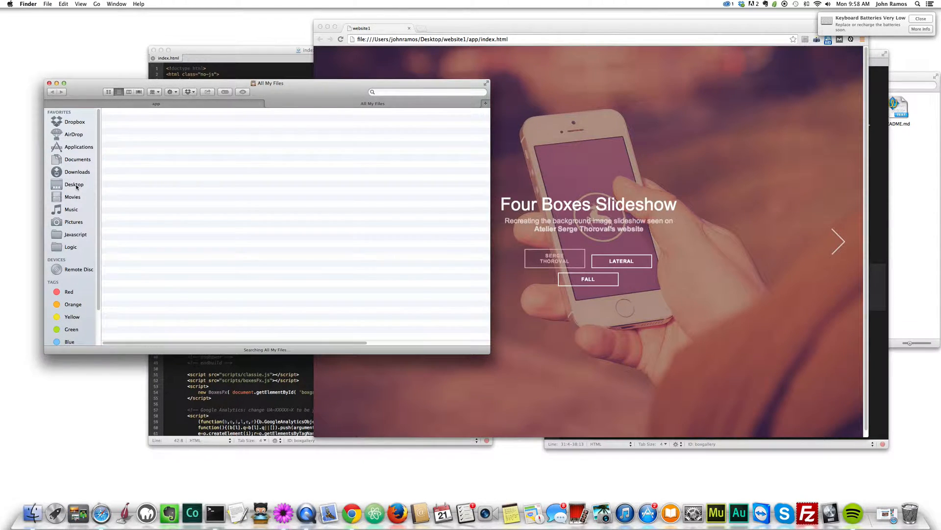
# In Desktop > website1 > app > images, rename 1.jpg to 12.jpg and put the walnuts photo in as 1.jpg, checking the slideshow.
pyautogui.click(75, 184)
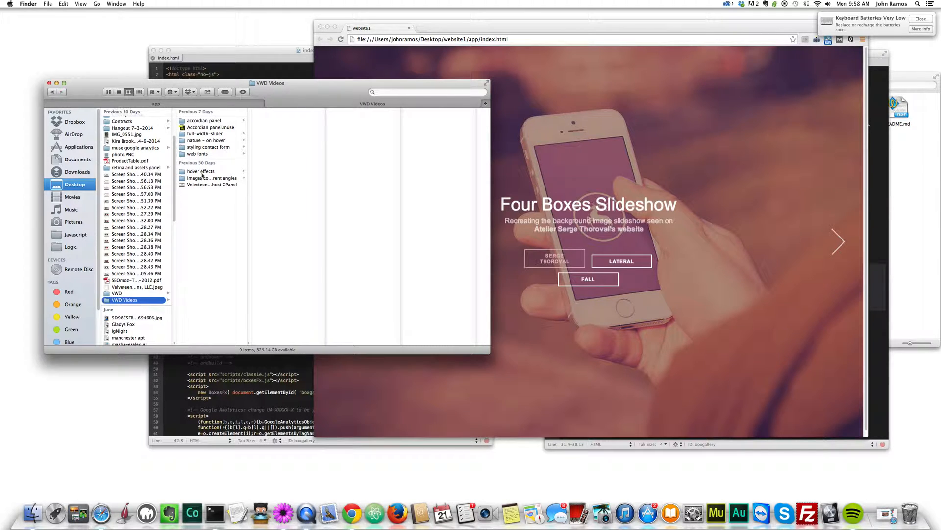
pyautogui.click(212, 177)
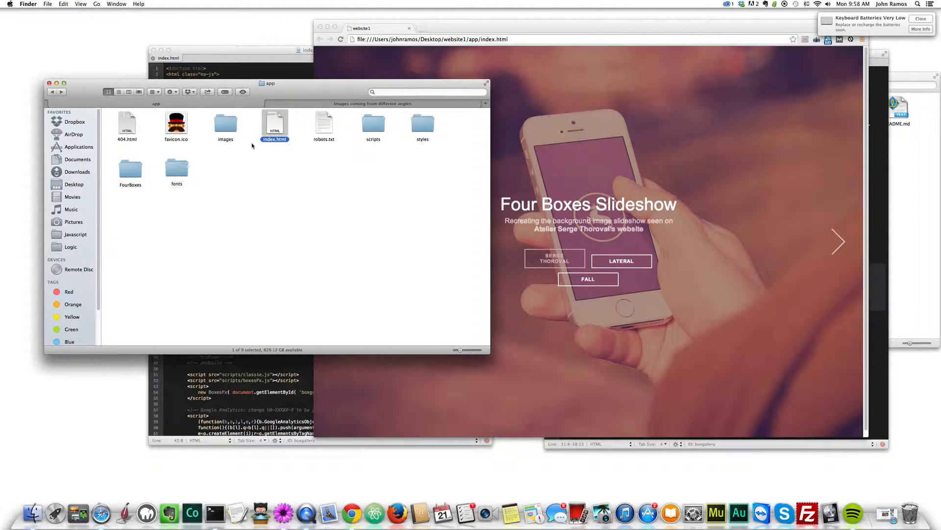
pyautogui.doubleClick(226, 121)
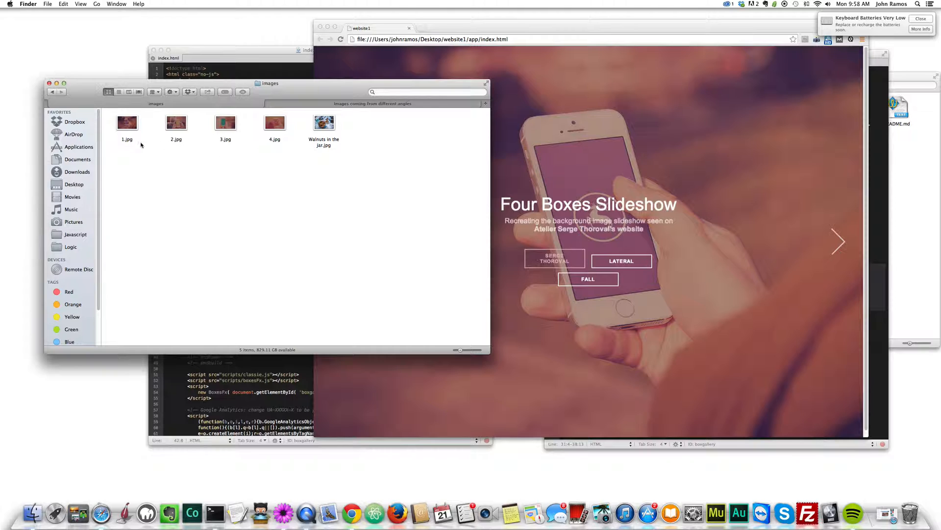
pyautogui.click(126, 123)
pyautogui.write('2')
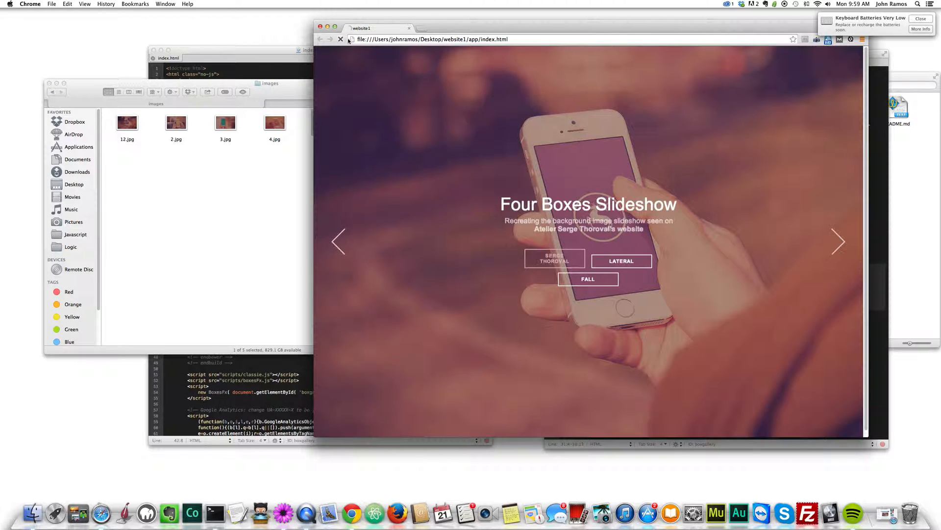
pyautogui.click(839, 241)
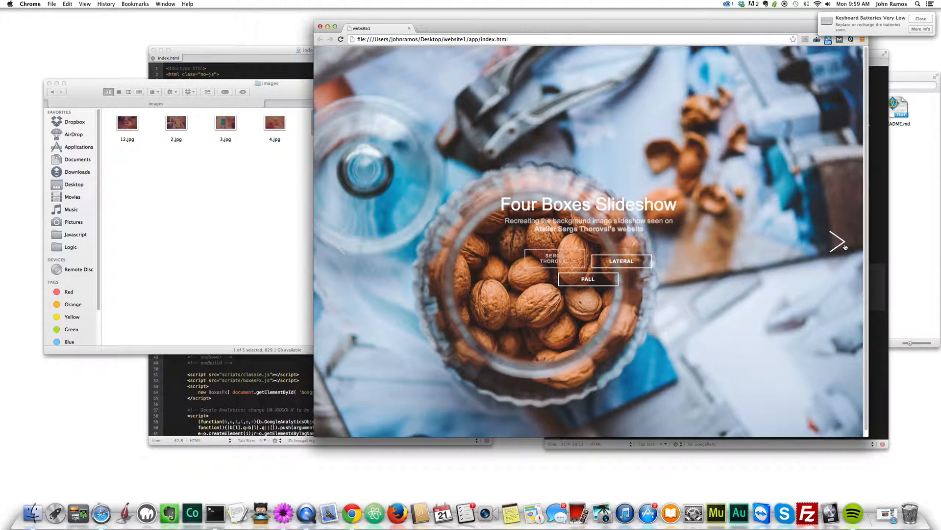
pyautogui.click(838, 241)
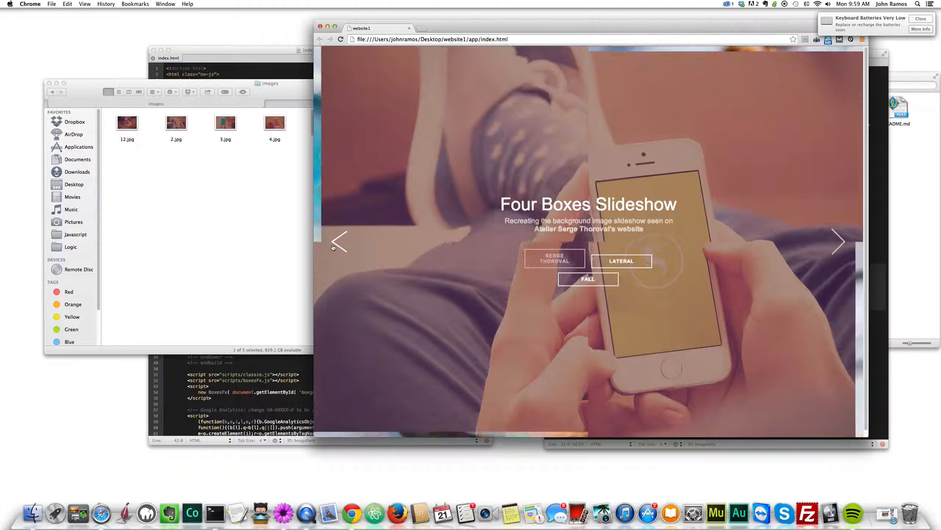
pyautogui.click(325, 124)
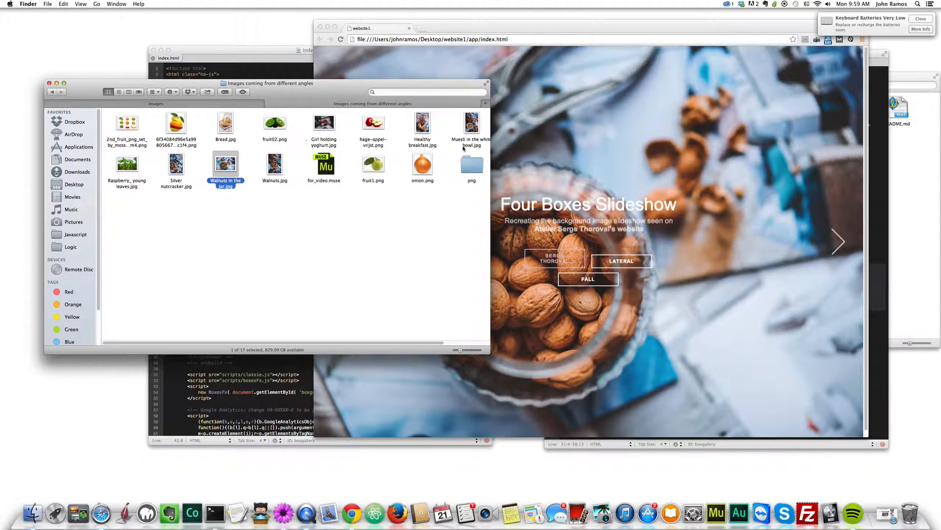
# Add the young leaves photo as 2.jpg with the original renamed 22.jpg, and view it in the slideshow.
pyautogui.click(127, 162)
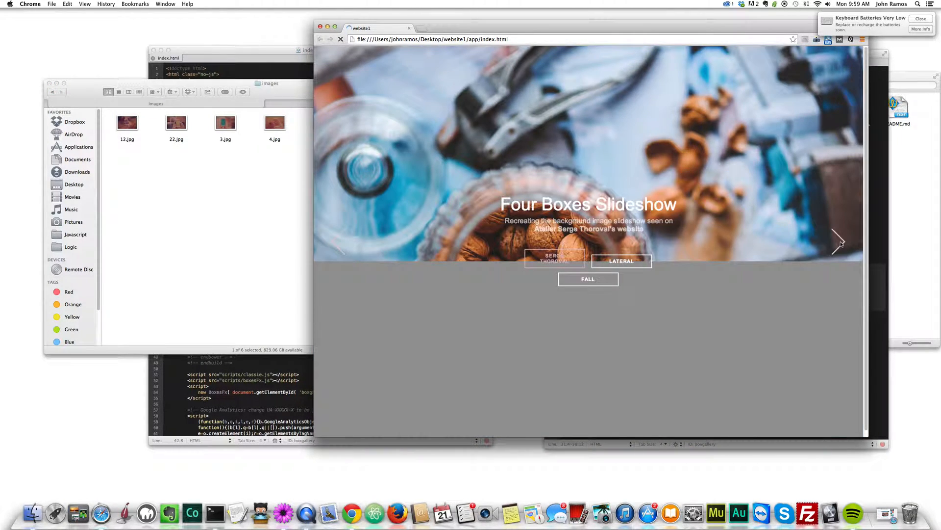
pyautogui.click(837, 242)
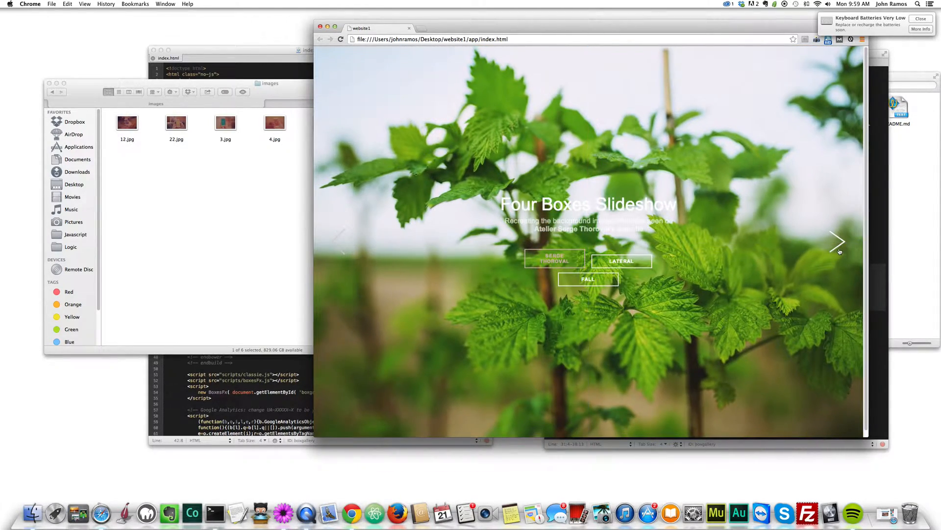
pyautogui.click(836, 242)
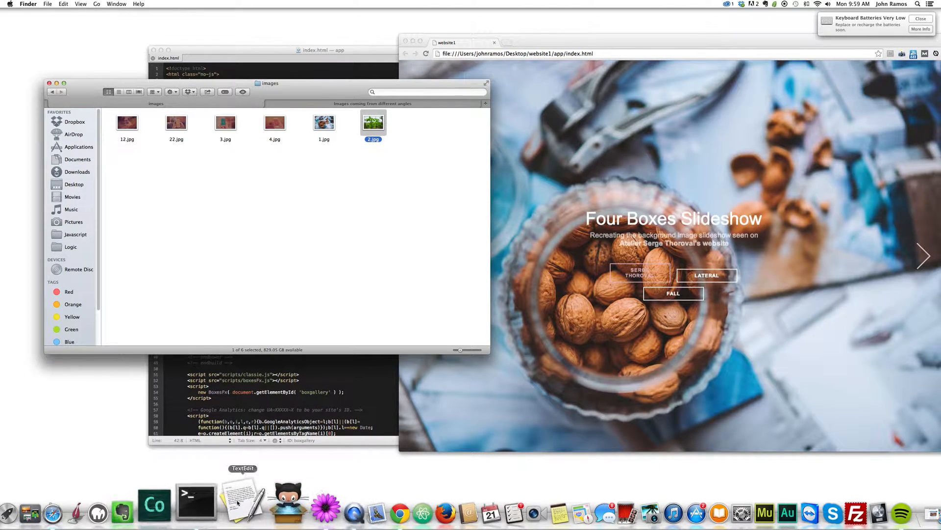
# In a new Terminal window run cd website1, ls, then grunt to start the build.
pyautogui.click(194, 501)
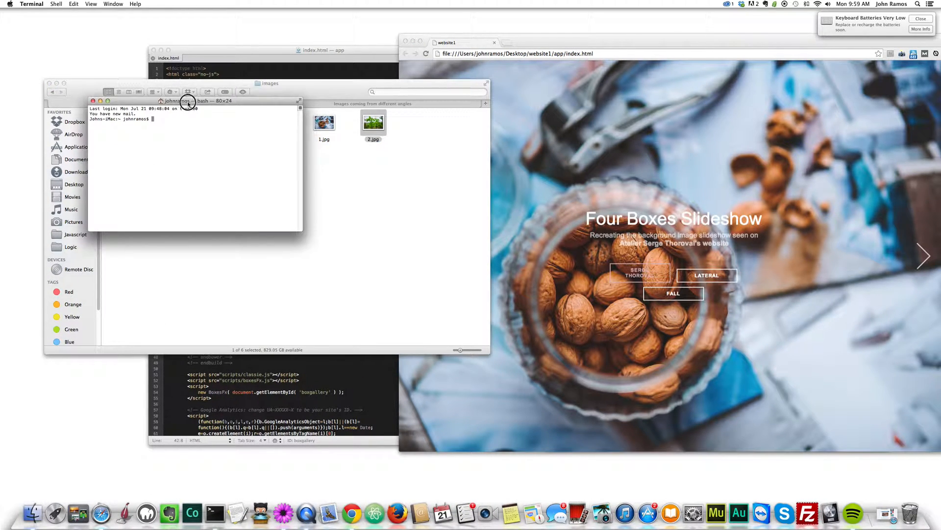
pyautogui.moveTo(192, 100); pyautogui.dragTo(218, 117)
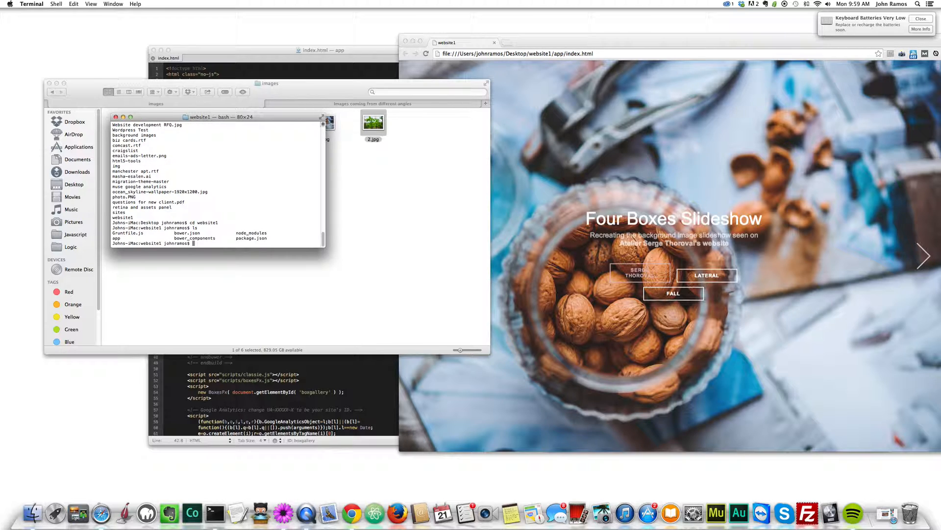
pyautogui.write('grunt')
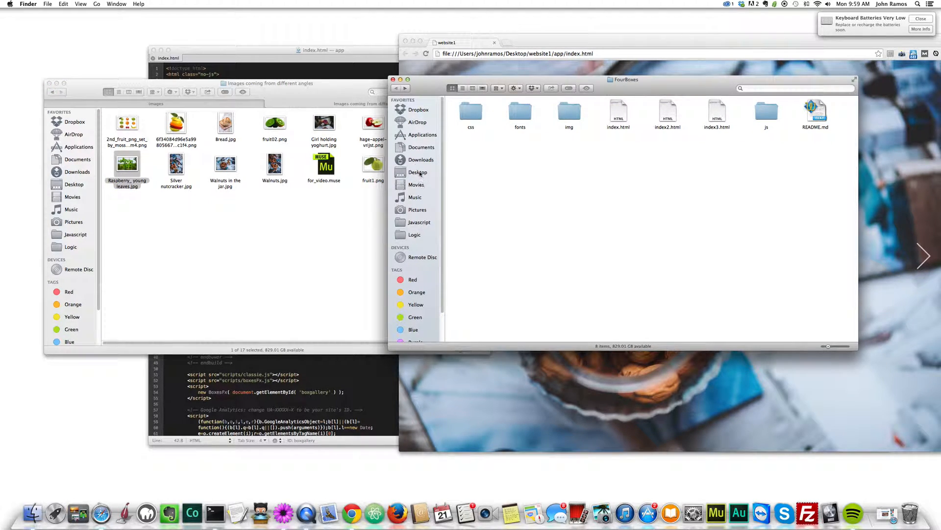
# Close the extra Finder window and advance the Chrome slideshow from the walnuts photo to the young leaves photo.
pyautogui.click(419, 173)
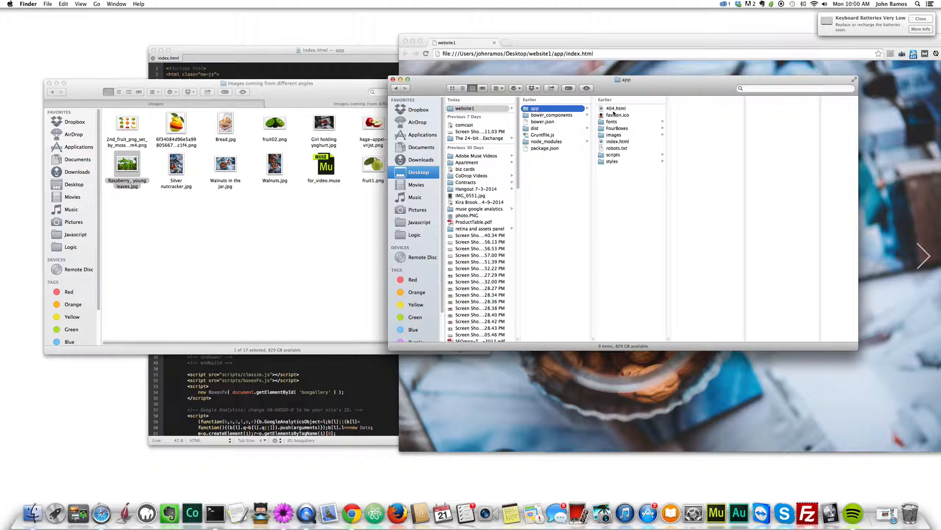
pyautogui.click(613, 134)
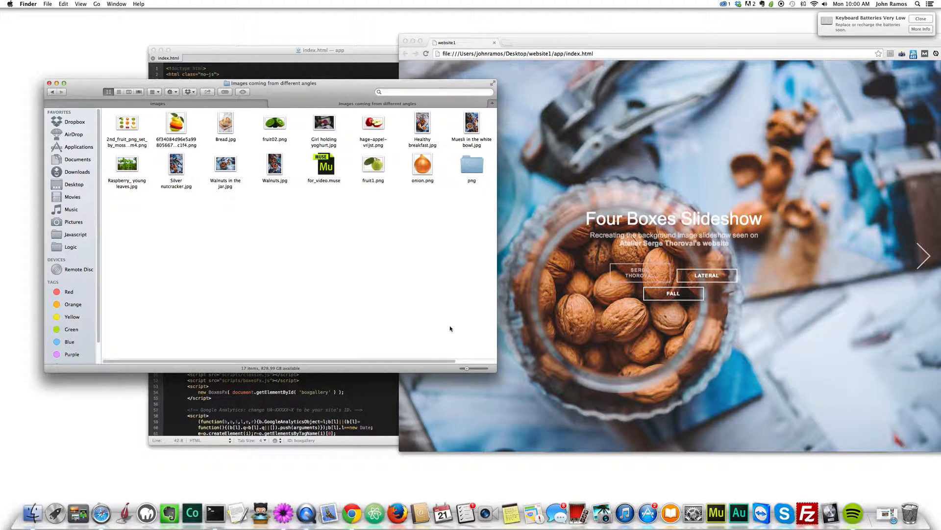
pyautogui.moveTo(398, 334)
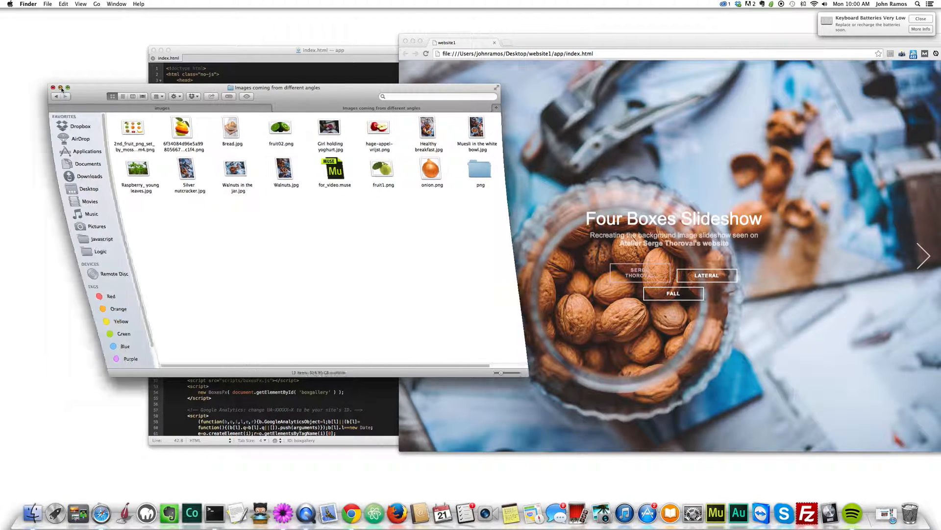
pyautogui.click(53, 88)
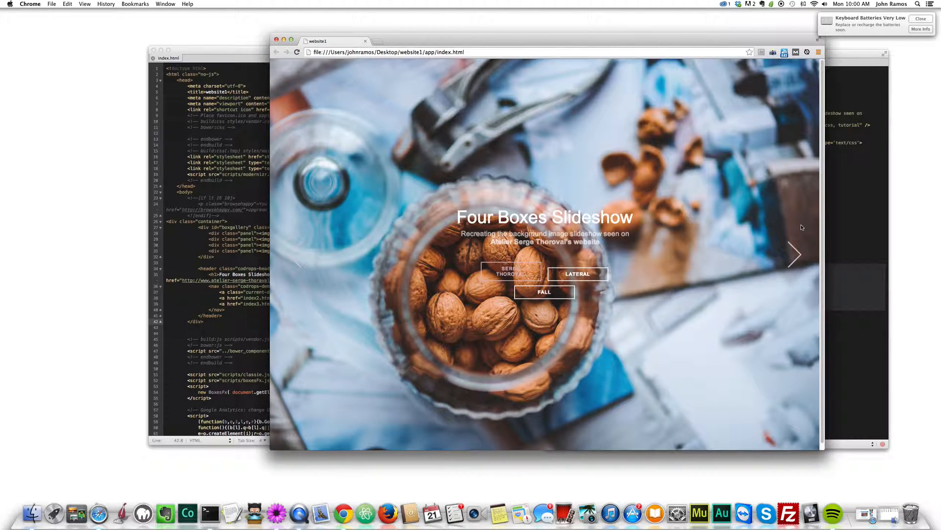
pyautogui.moveTo(784, 278)
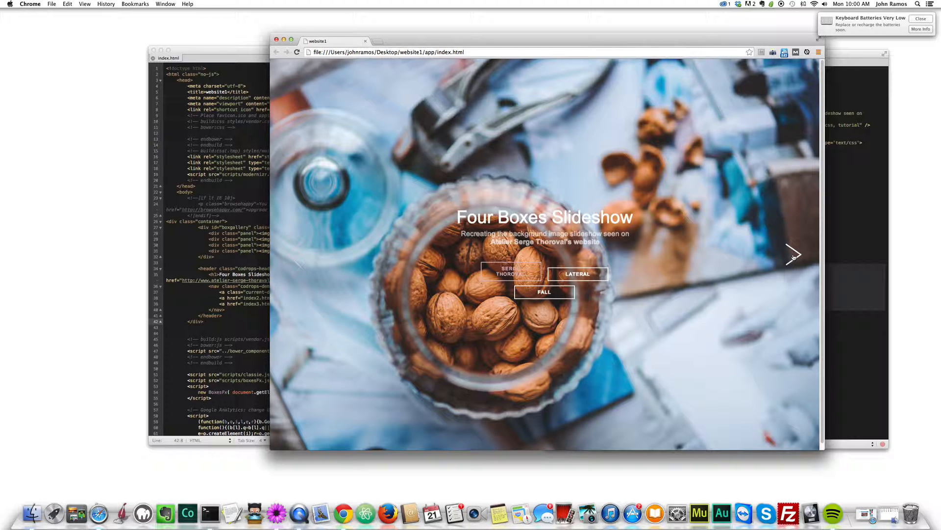
pyautogui.click(793, 254)
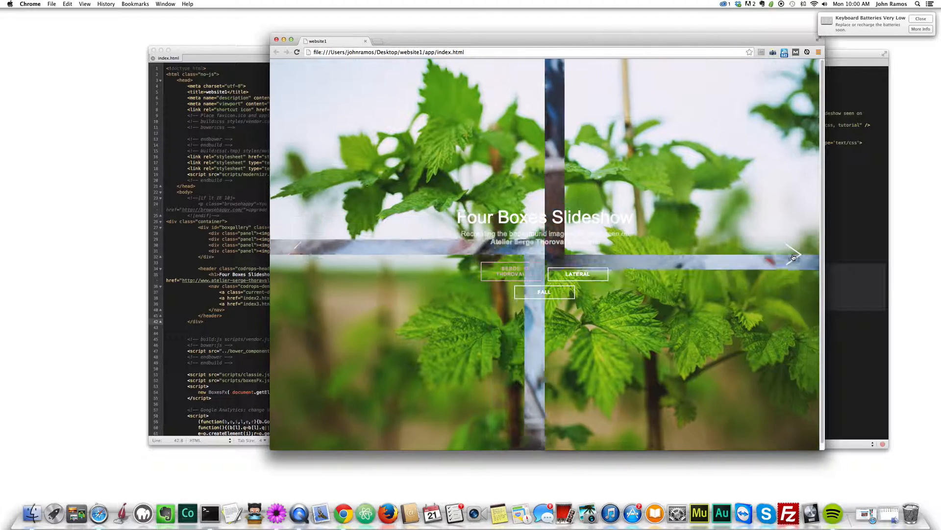